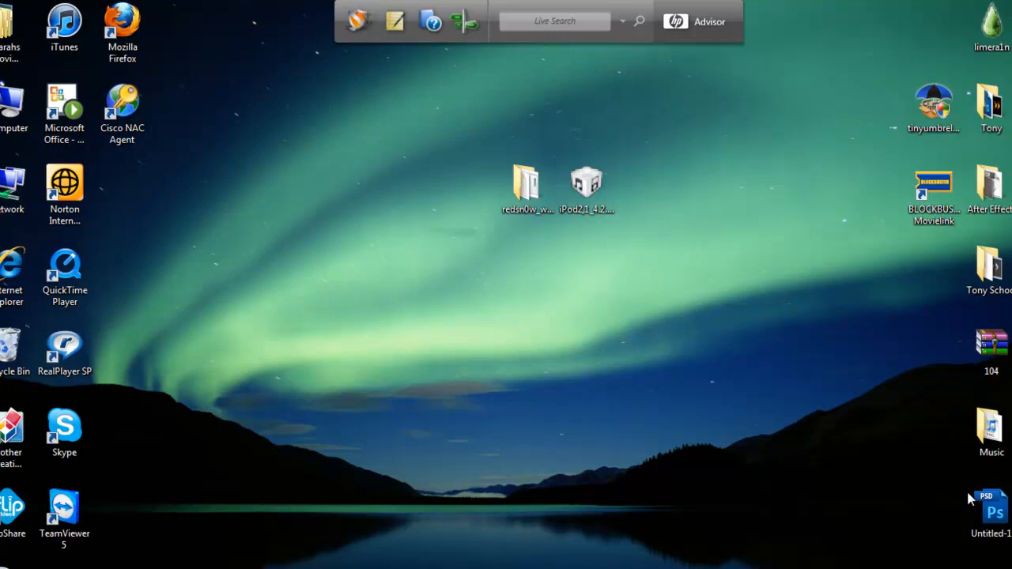
mouse_move(530, 553)
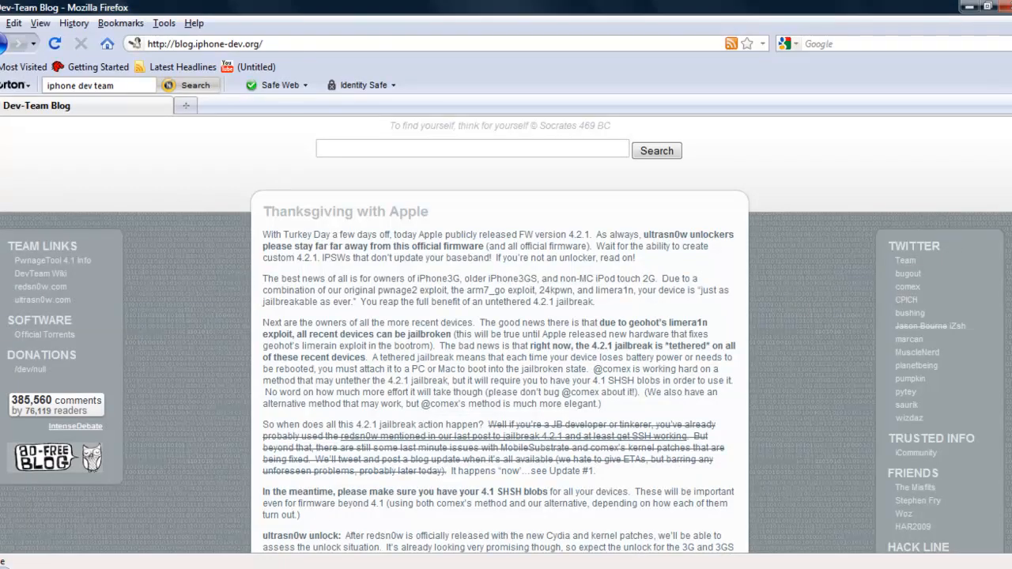
- Read further down the Dev-Team Blog post, then minimize Firefox to reveal the desktop
scroll("down", 3)
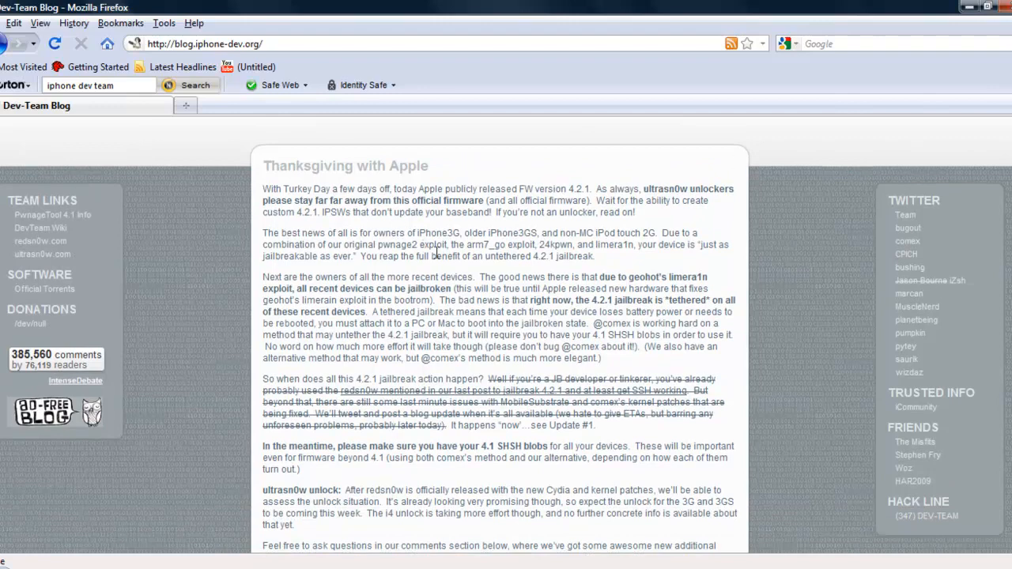
mouse_move(522, 230)
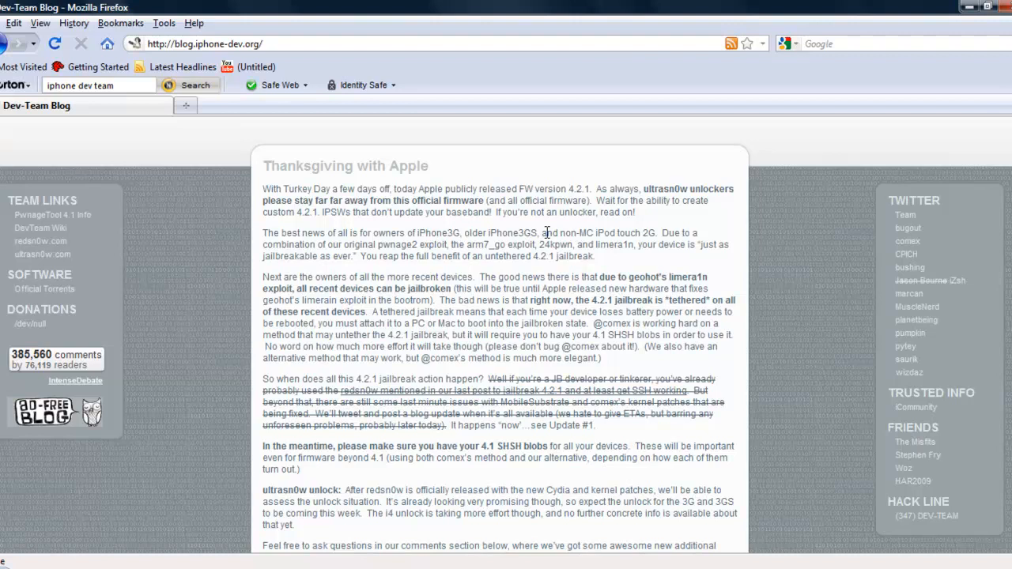
mouse_move(614, 231)
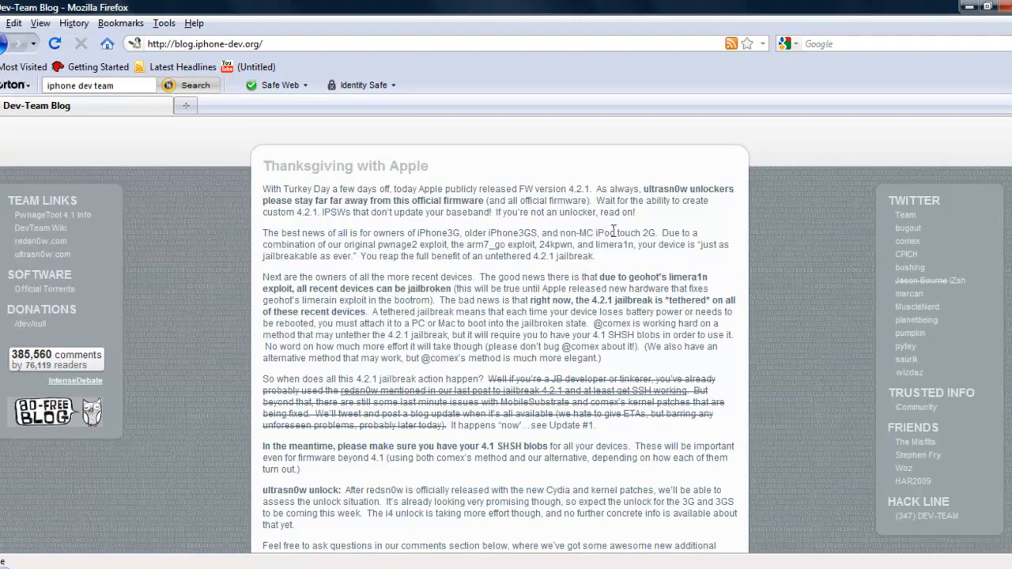
mouse_move(639, 258)
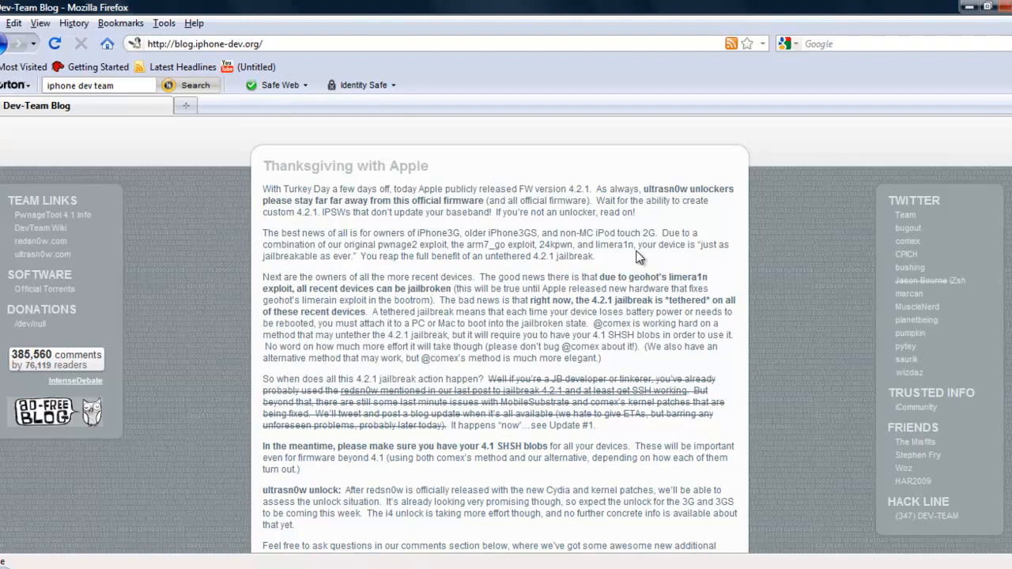
mouse_move(971, 6)
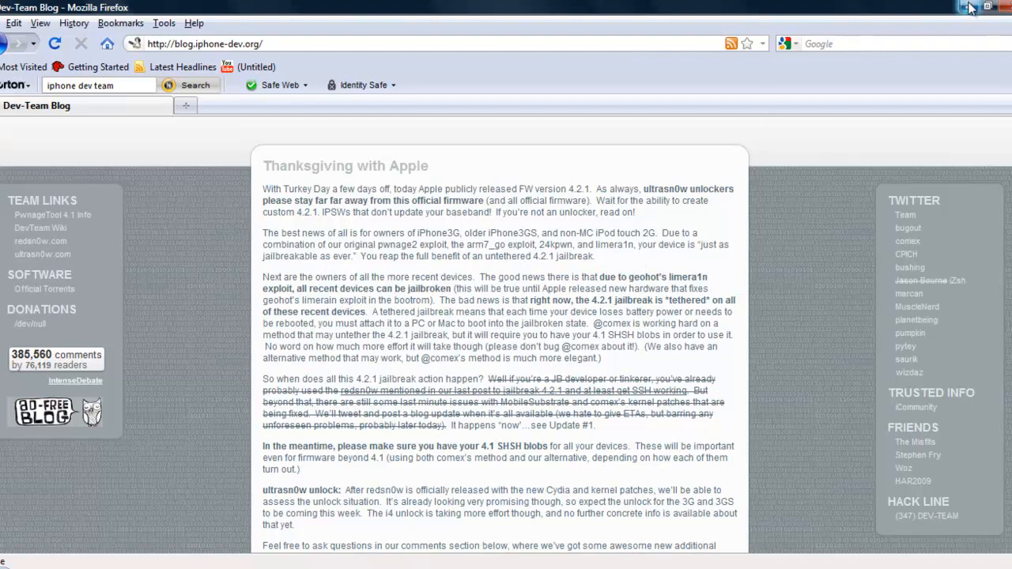
mouse_move(959, 10)
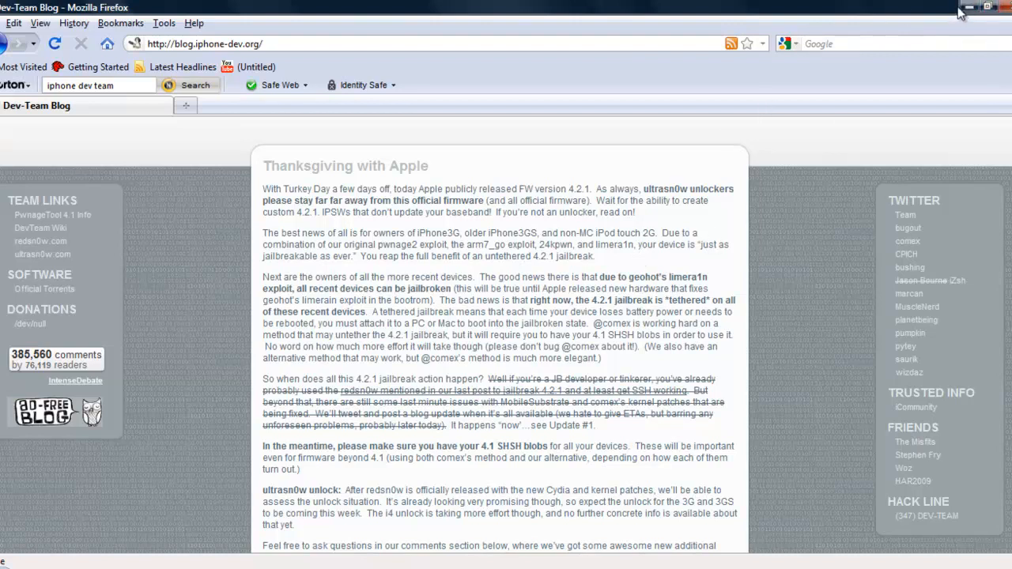
left_click(958, 6)
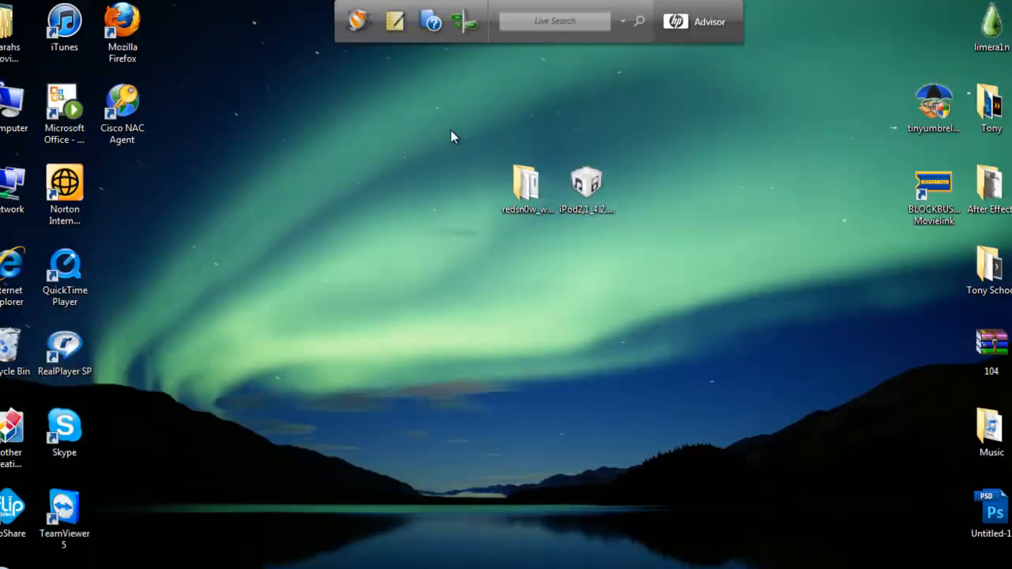
mouse_move(696, 166)
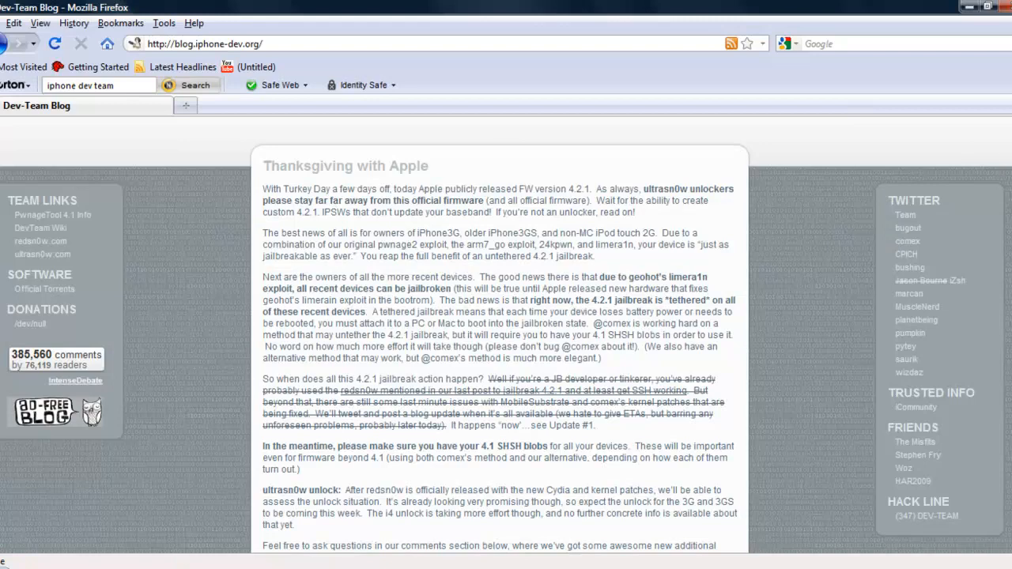
- Scroll to the redsn0w 0.9.6b4 Windows mirror links, then minimize Firefox again
scroll("down", 3)
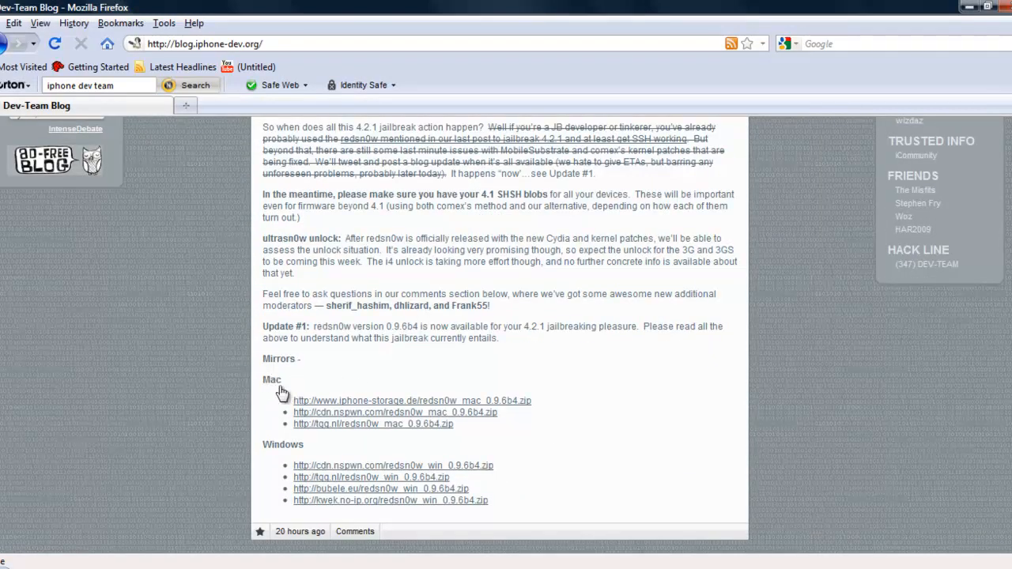
mouse_move(279, 465)
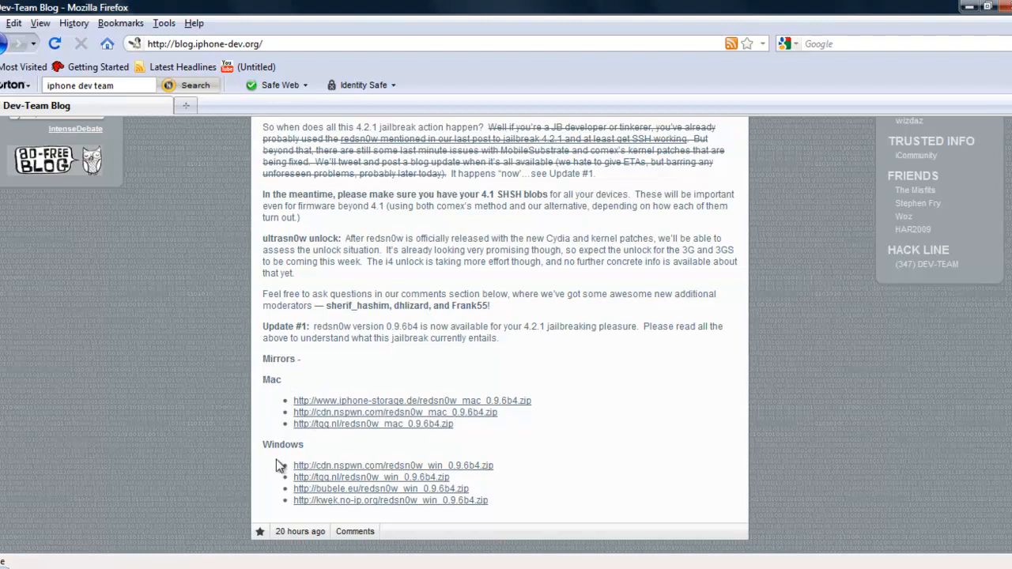
mouse_move(965, 6)
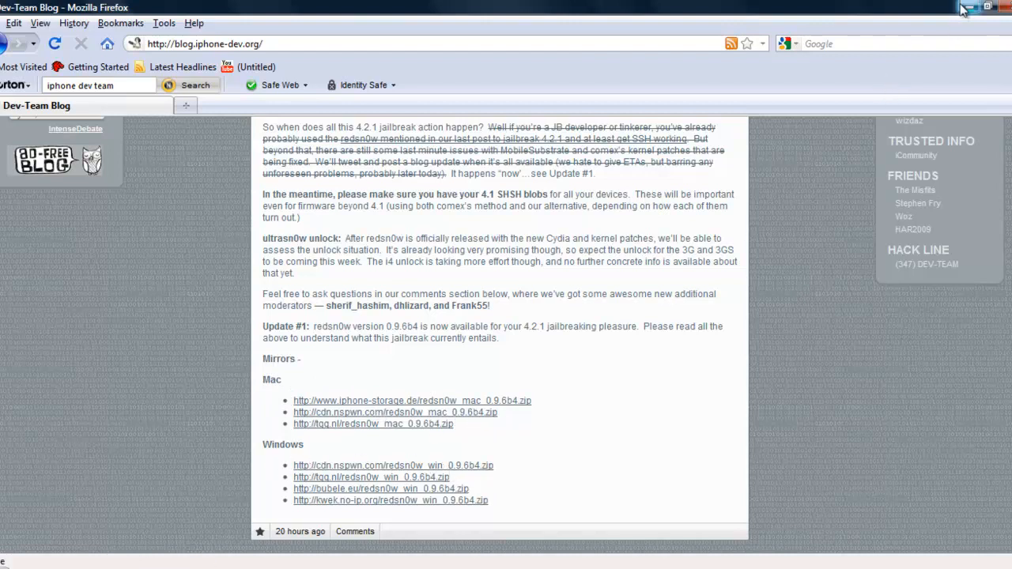
left_click(965, 6)
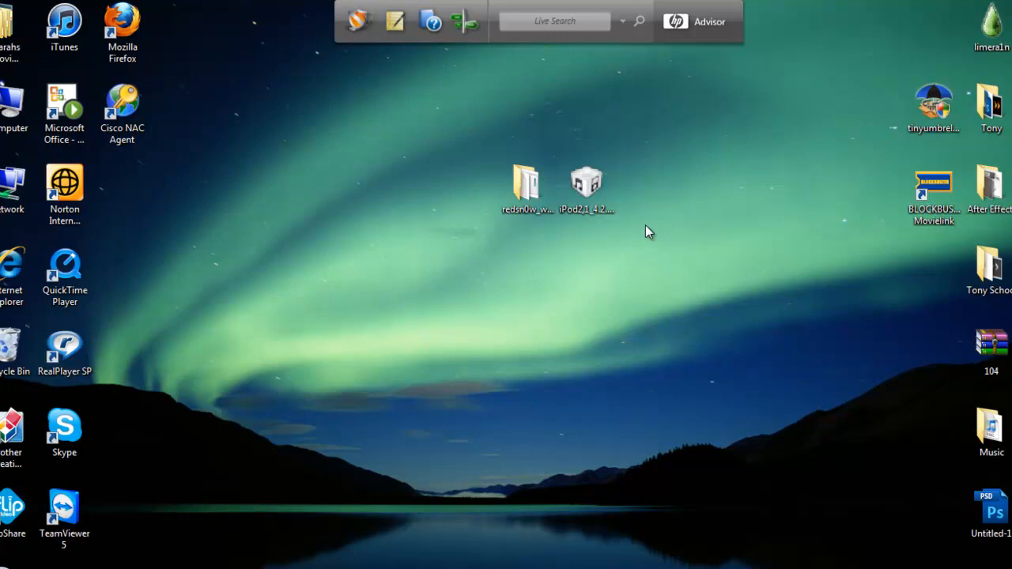
mouse_move(639, 177)
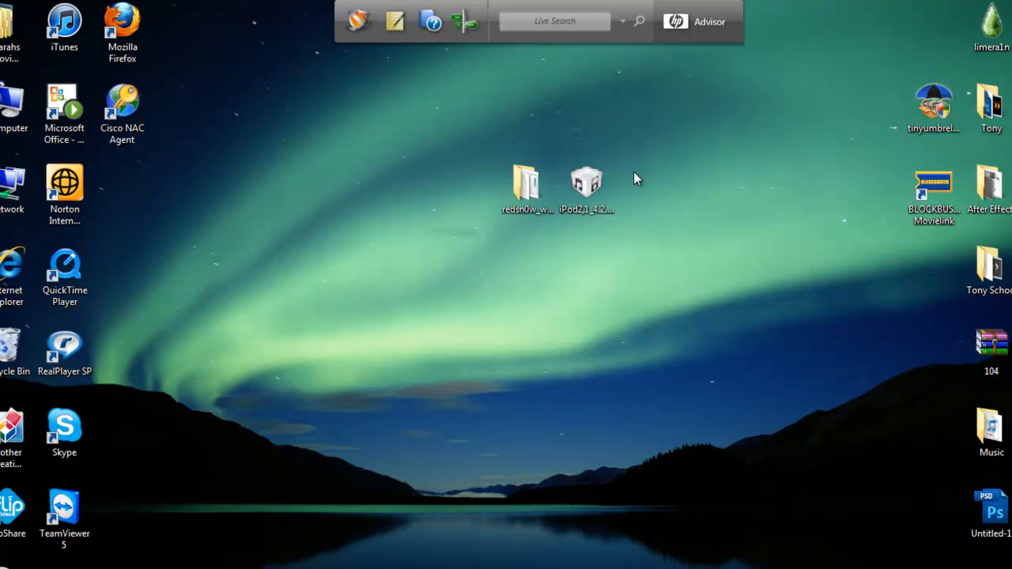
- Look over the iPod firmware file, then open the redsn0w_win_0.9.6b4 folder from the desktop
left_click(587, 187)
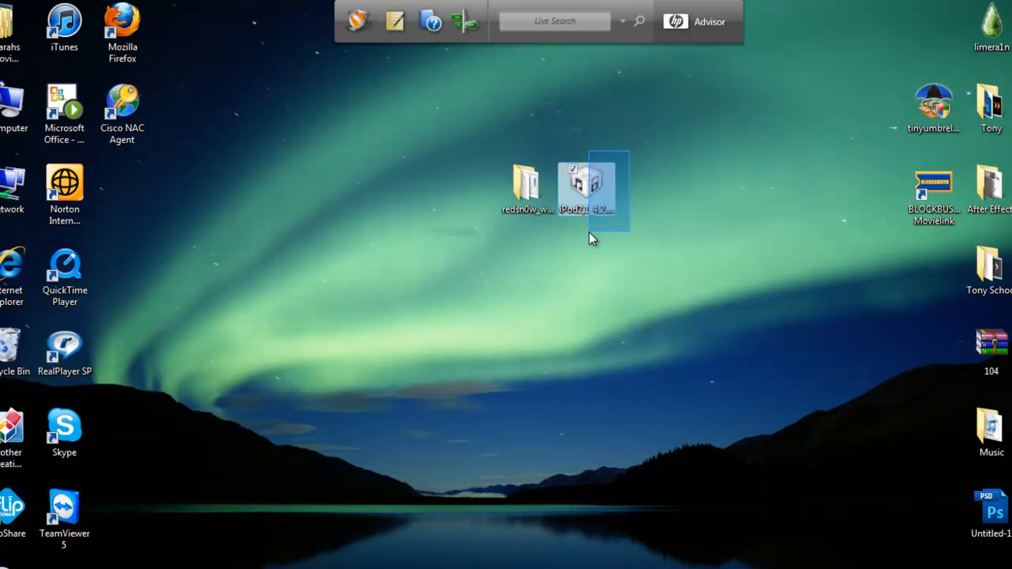
left_click(648, 230)
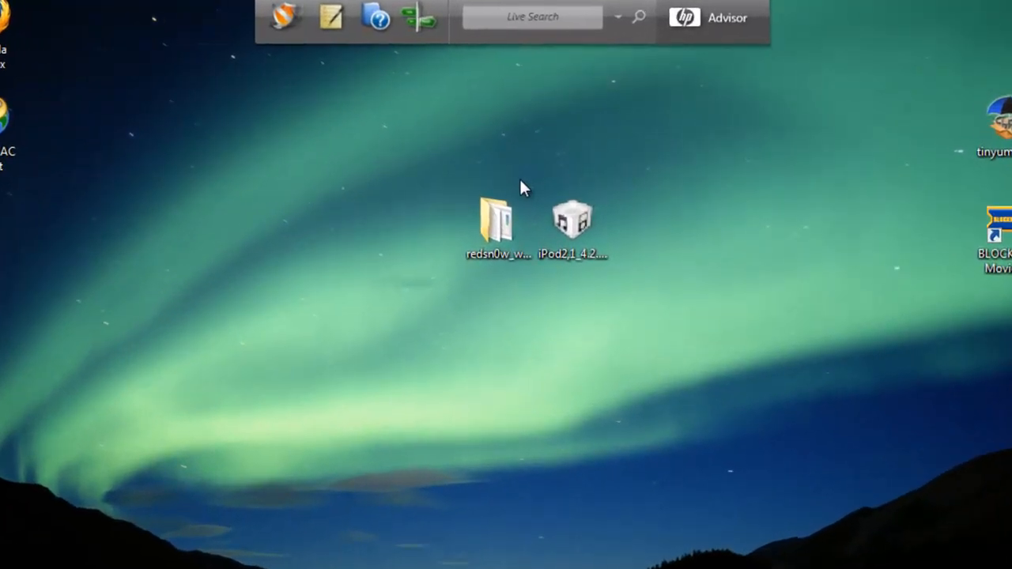
left_click(496, 221)
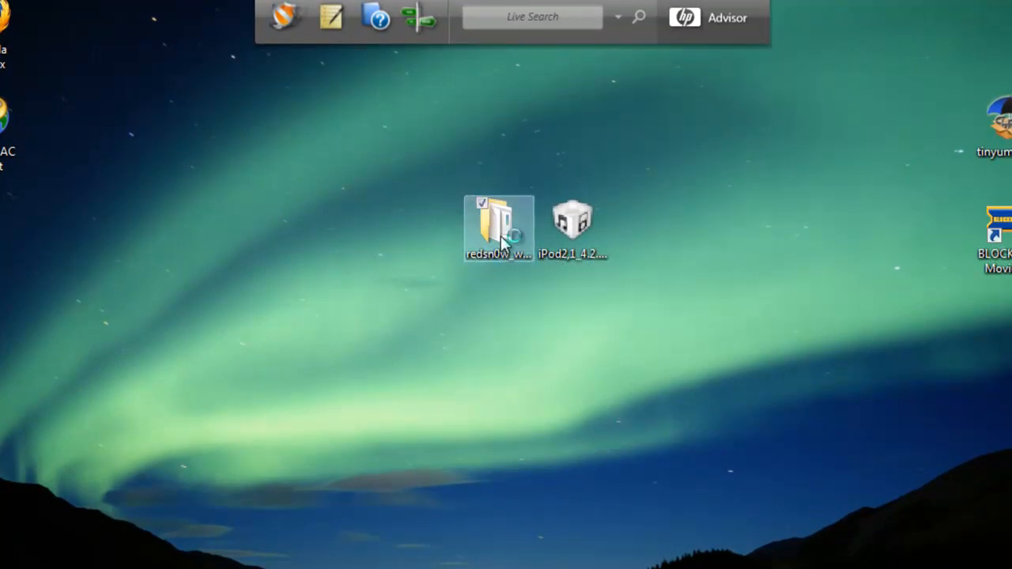
double_click(498, 221)
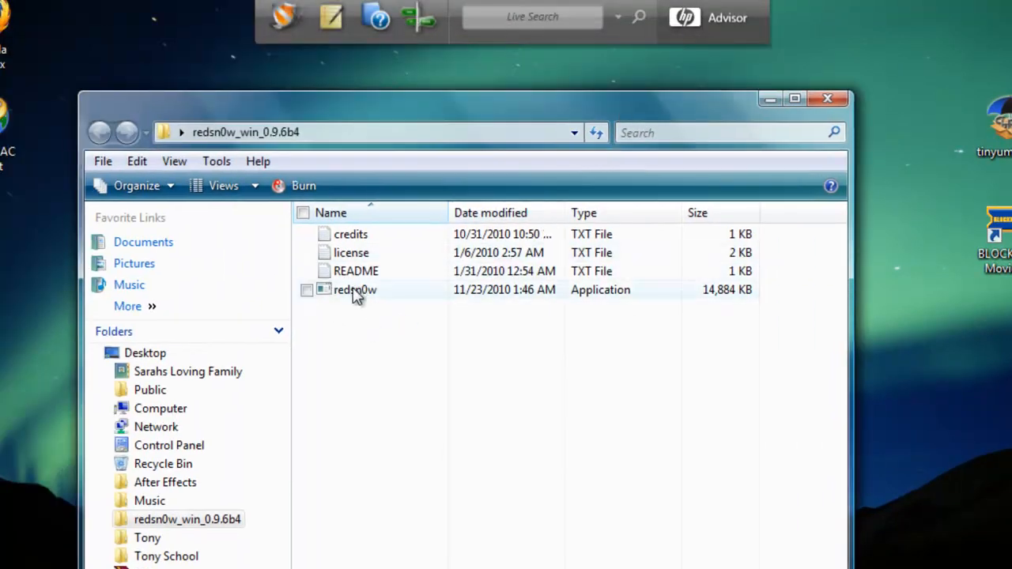
- Launch the redsn0w application from the extracted folder
left_click(354, 289)
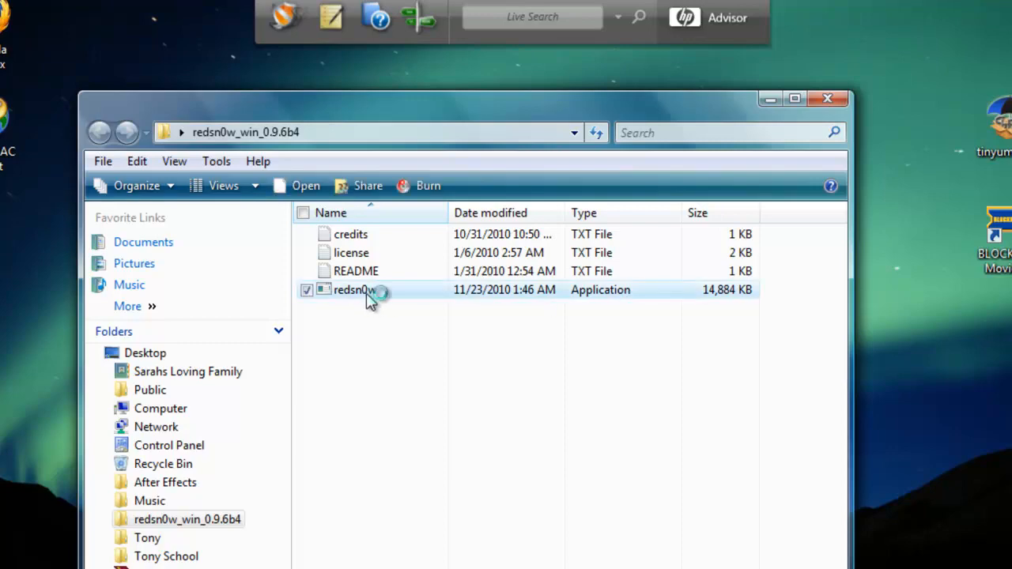
mouse_move(372, 297)
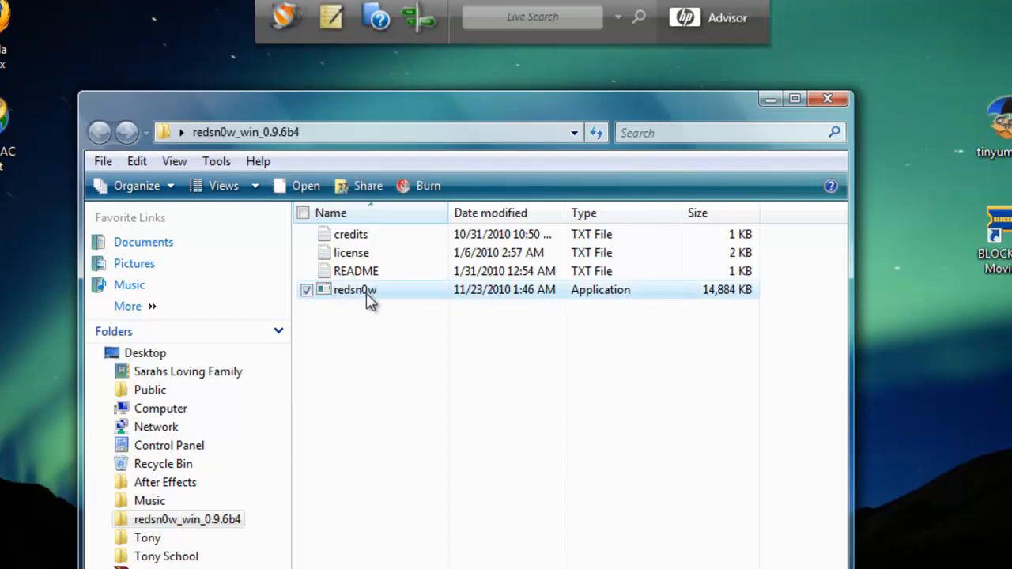
double_click(354, 289)
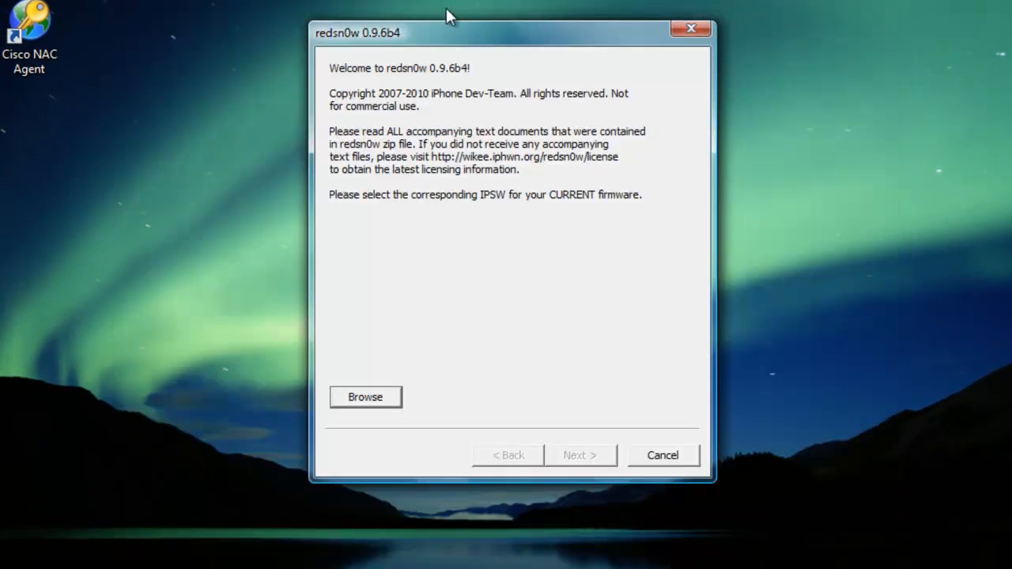
mouse_move(371, 42)
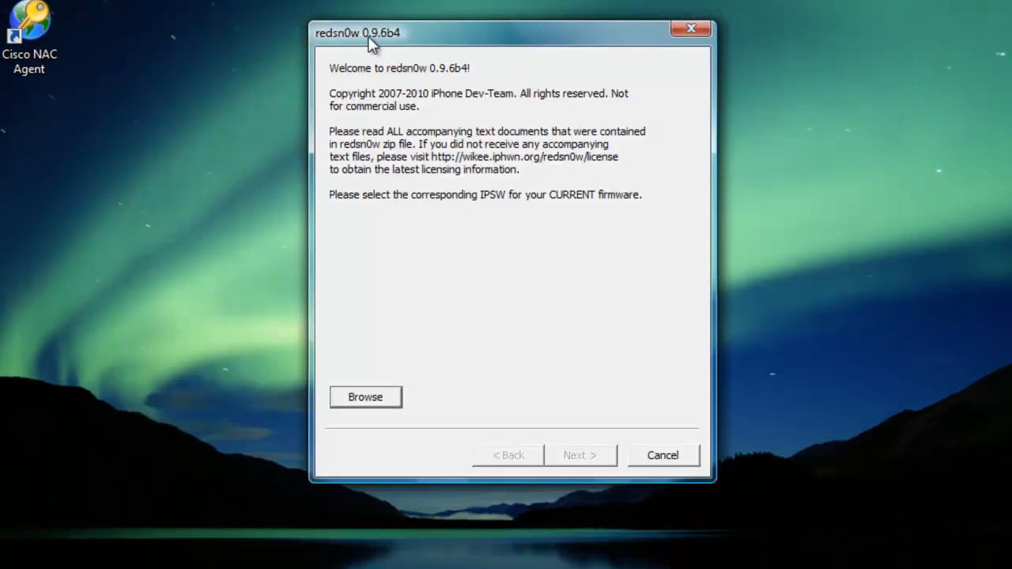
mouse_move(395, 39)
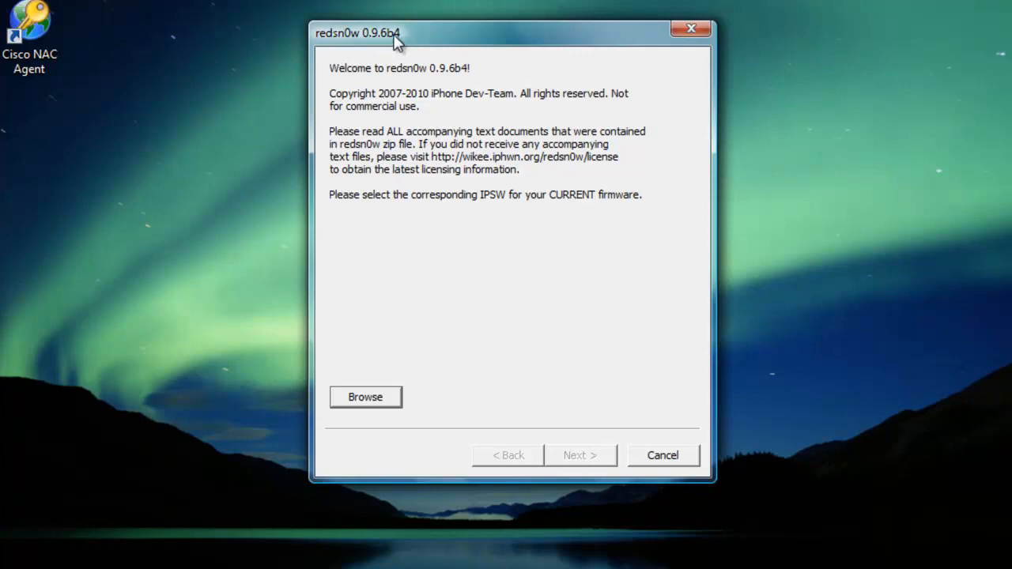
mouse_move(475, 85)
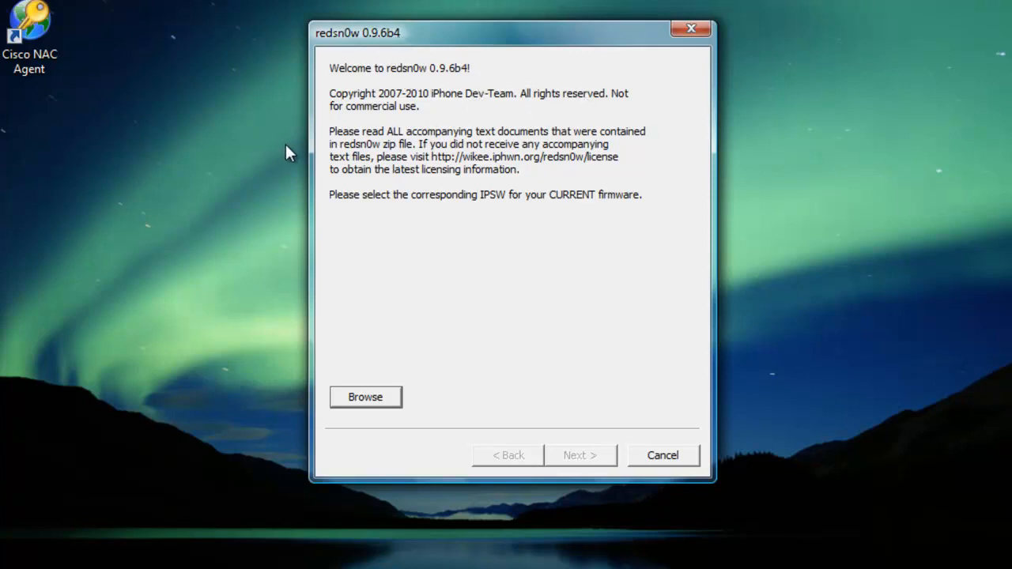
mouse_move(635, 104)
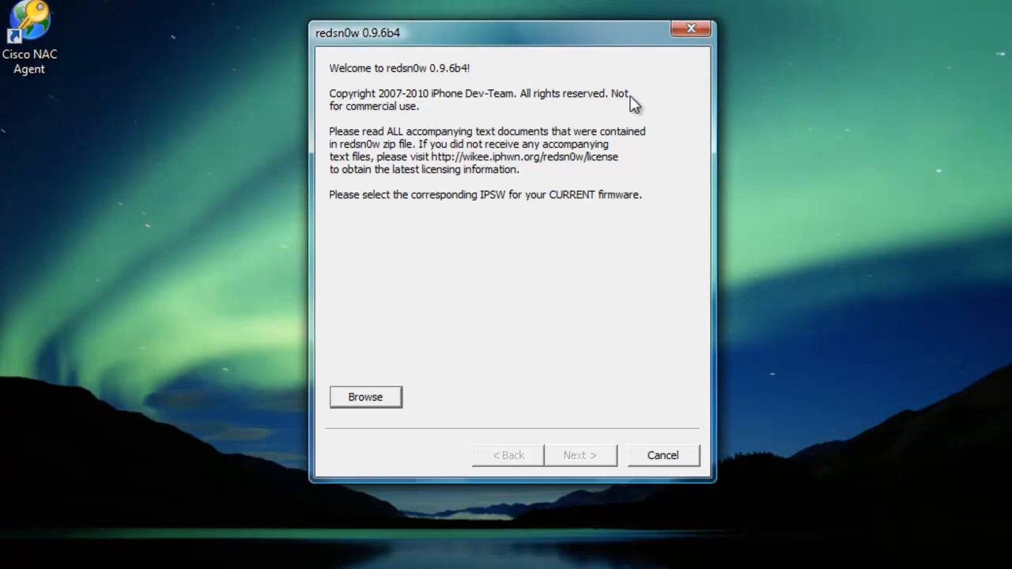
mouse_move(380, 356)
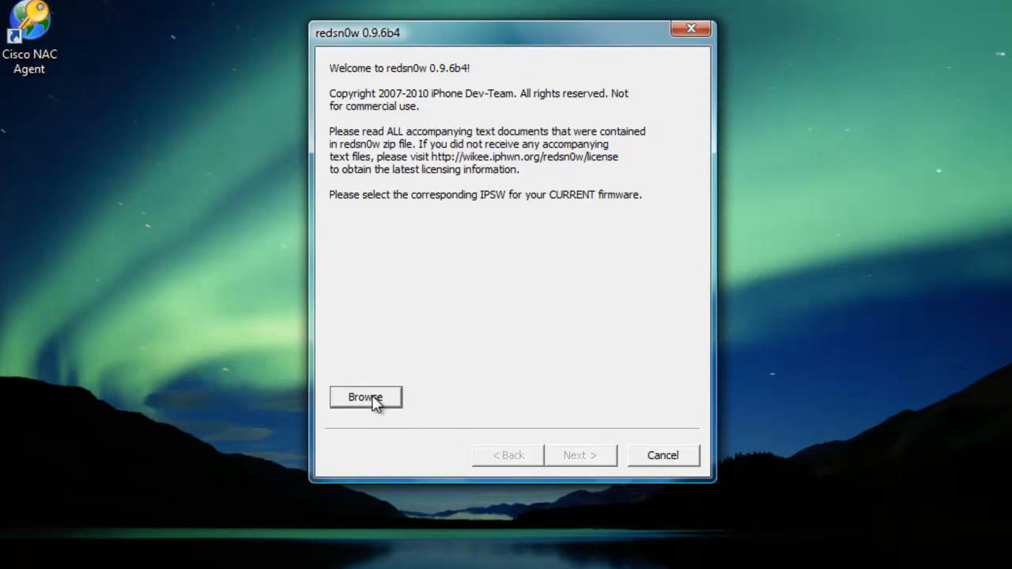
- Browse the desktop and load iPod2,1_4.2.1_8C148_Restore.ipsw as the firmware
left_click(365, 397)
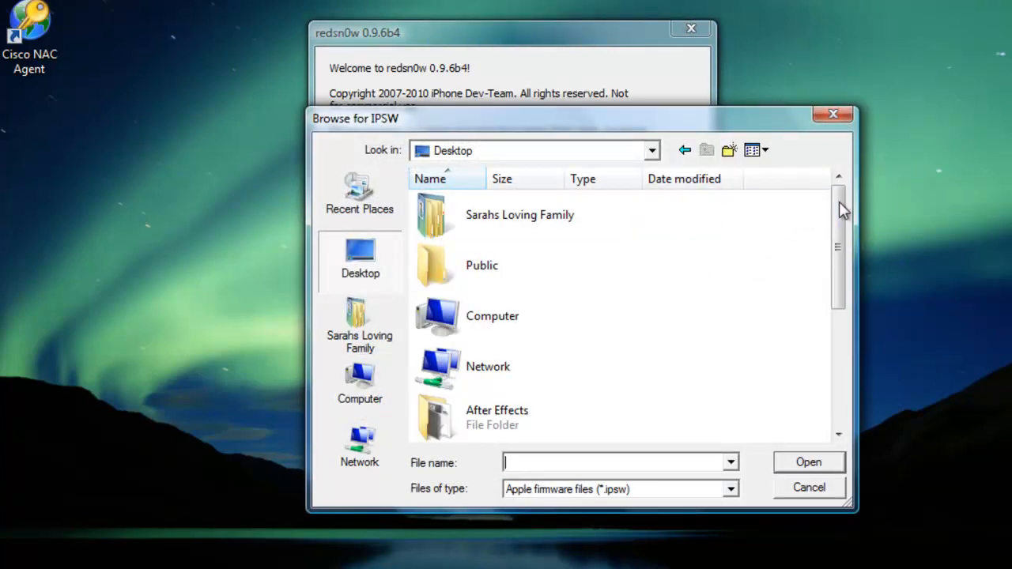
scroll("down", 3)
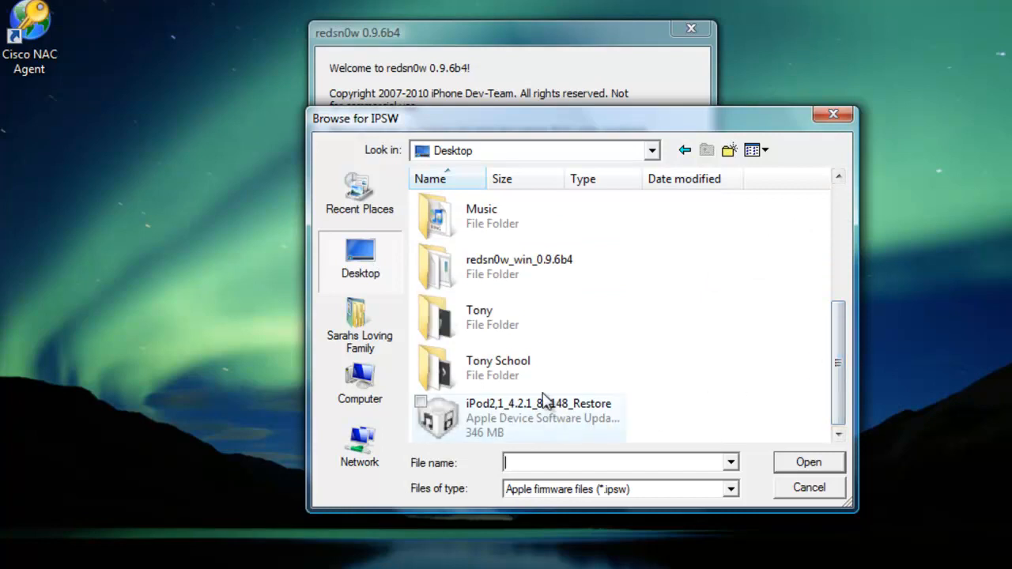
mouse_move(510, 427)
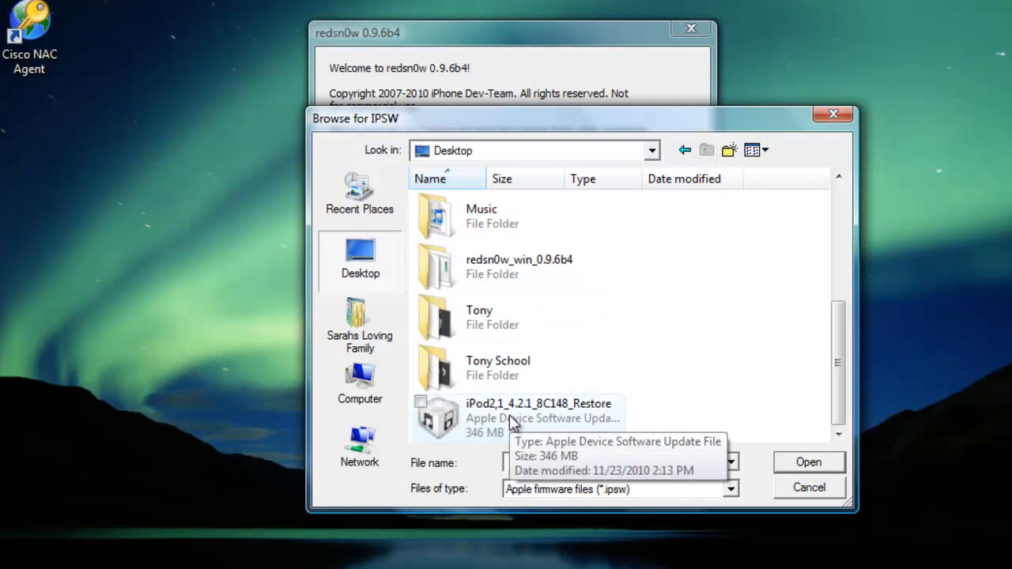
left_click(538, 417)
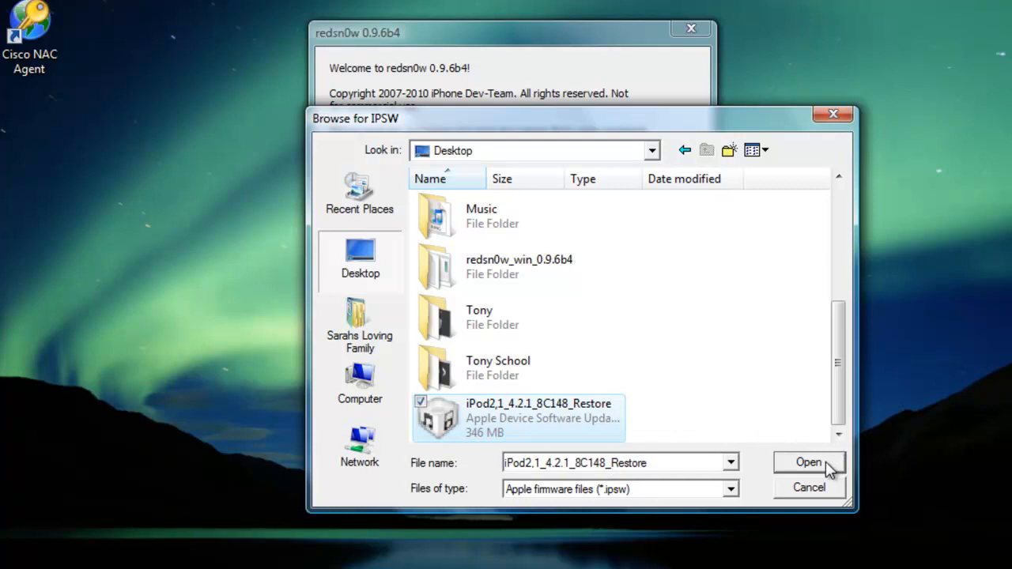
left_click(809, 462)
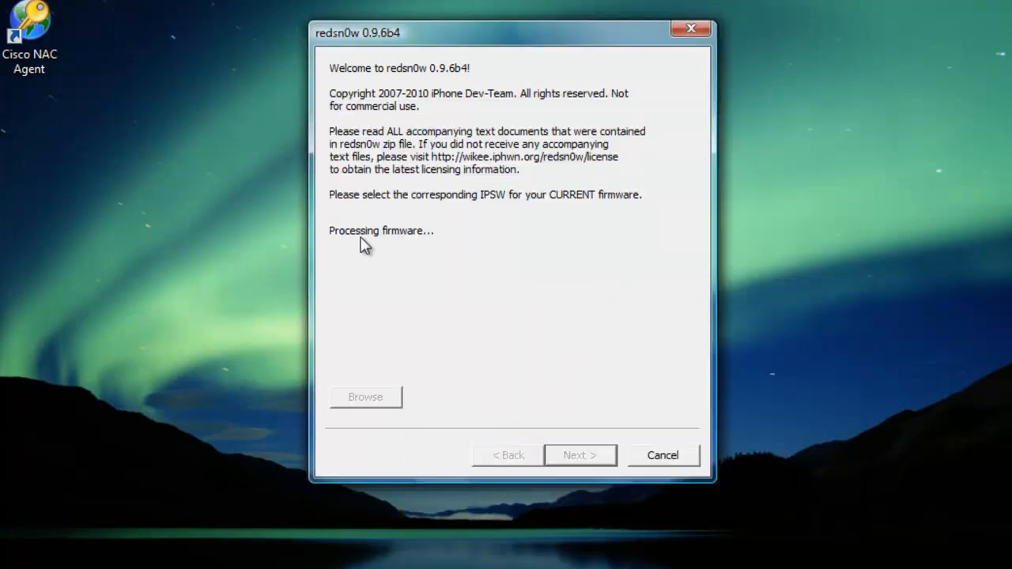
mouse_move(443, 246)
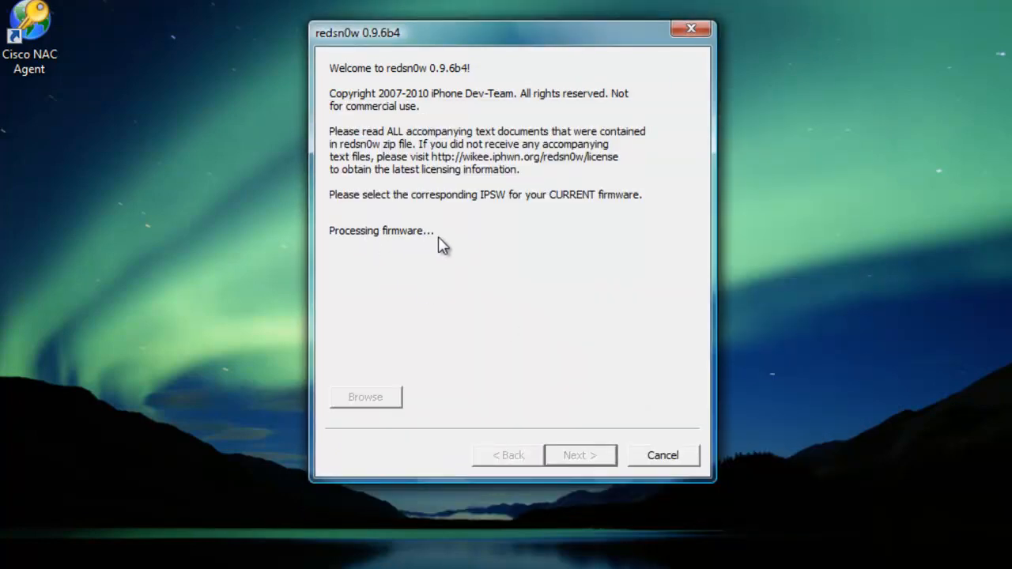
mouse_move(503, 299)
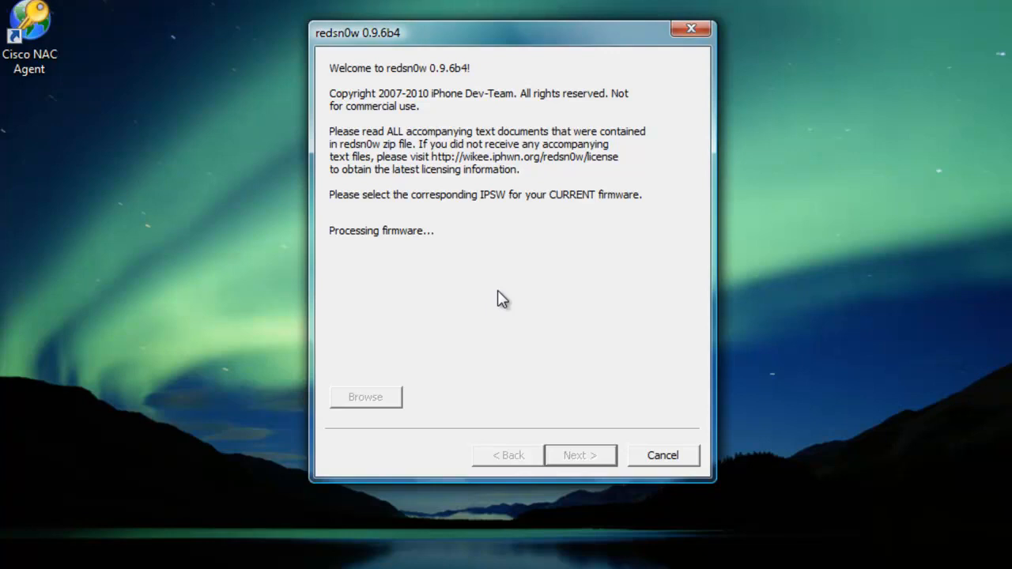
mouse_move(598, 231)
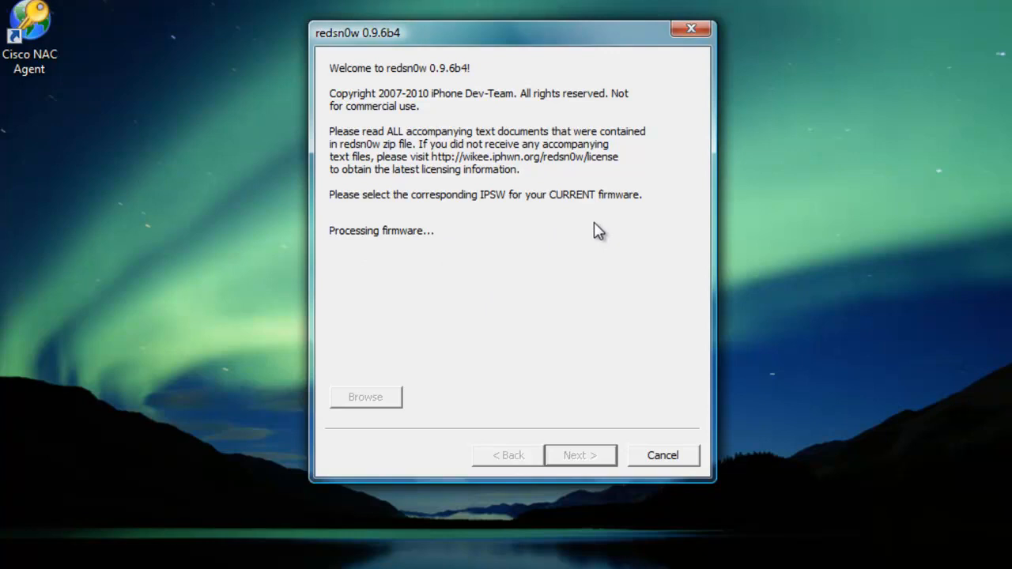
mouse_move(631, 24)
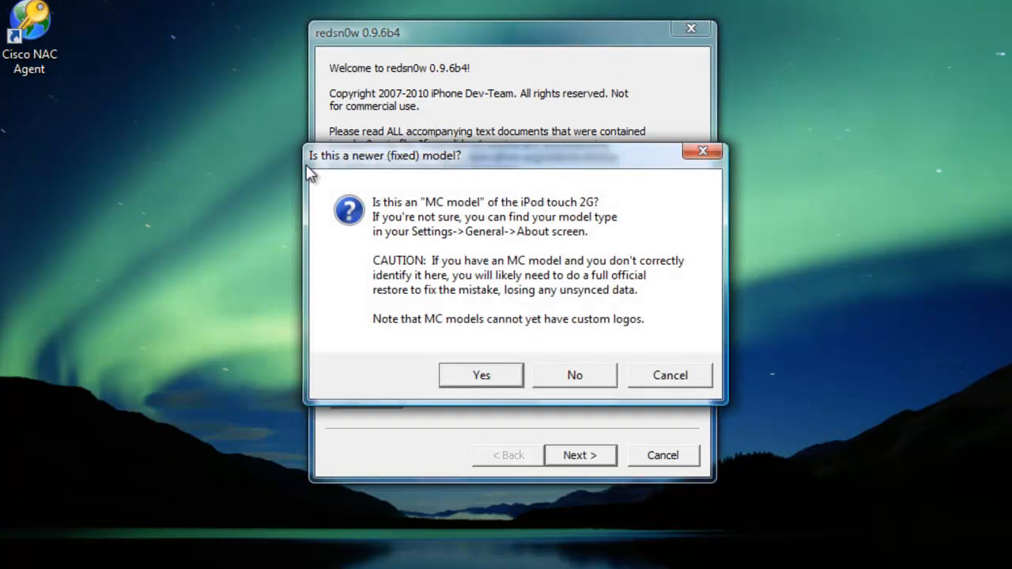
mouse_move(430, 173)
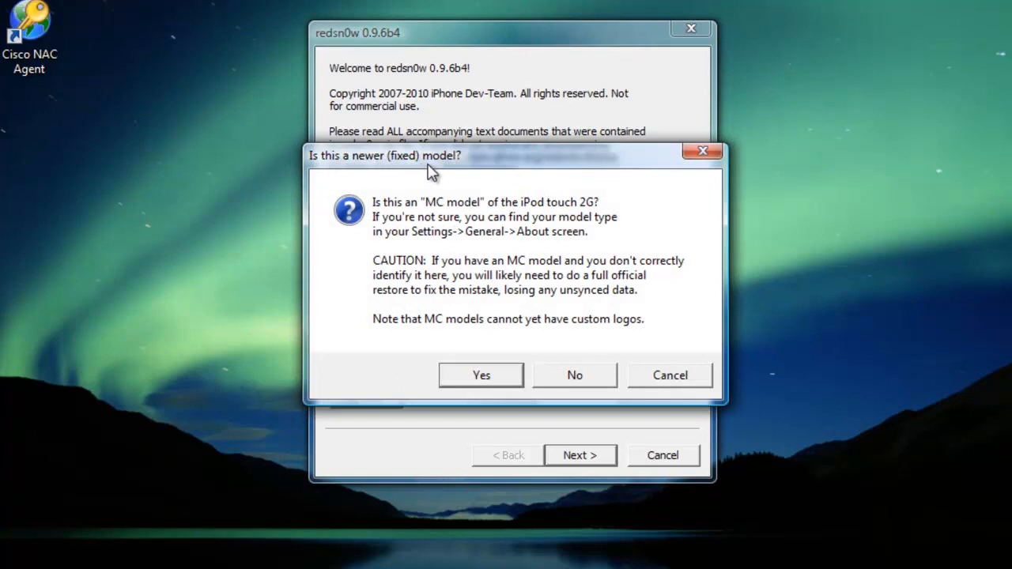
mouse_move(431, 212)
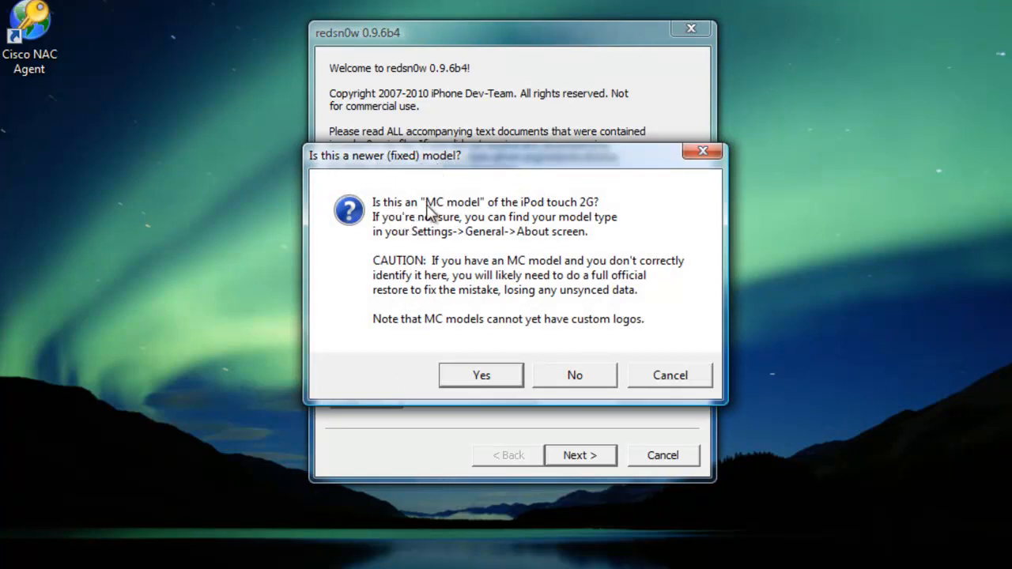
mouse_move(601, 213)
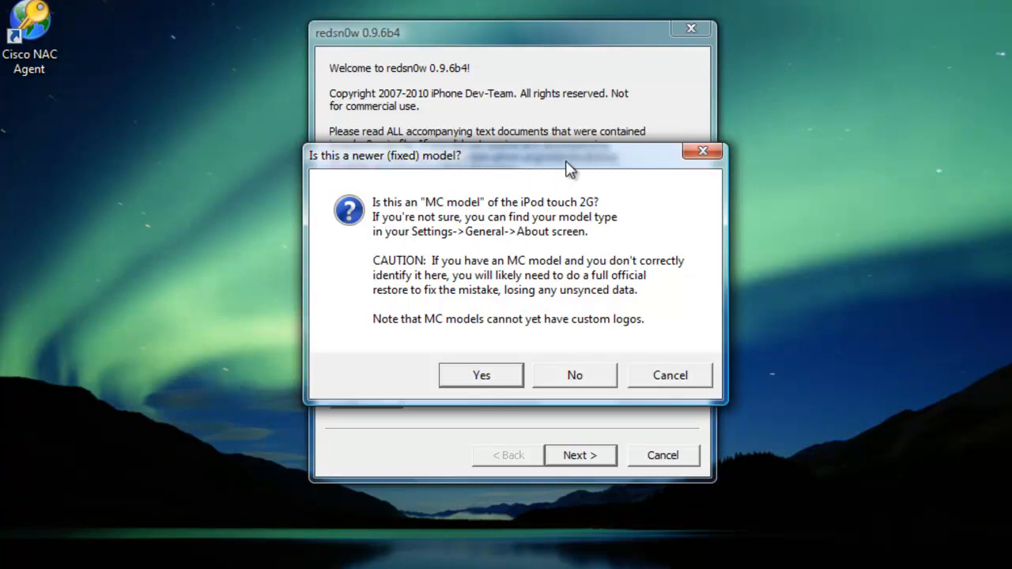
mouse_move(471, 398)
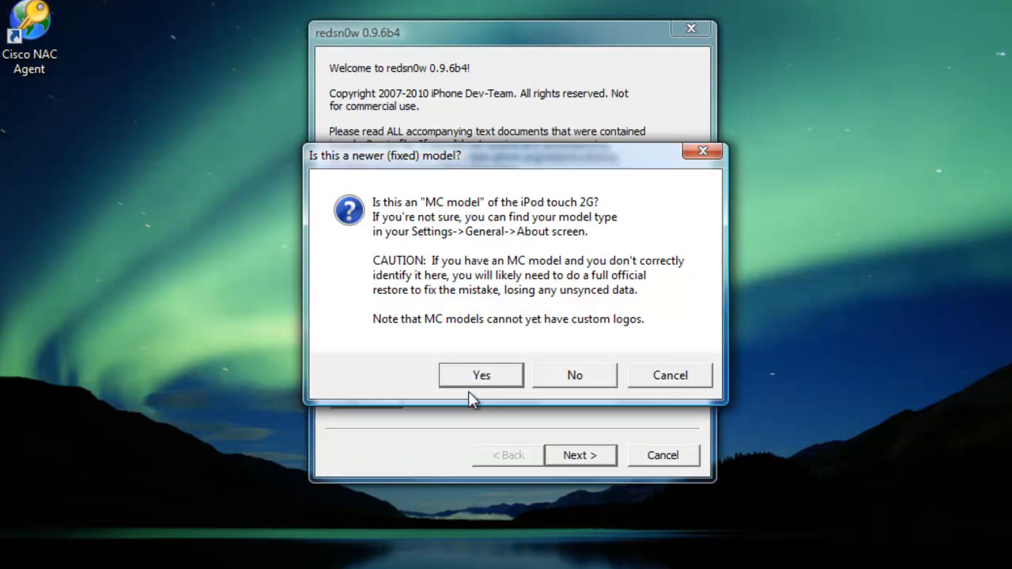
mouse_move(490, 256)
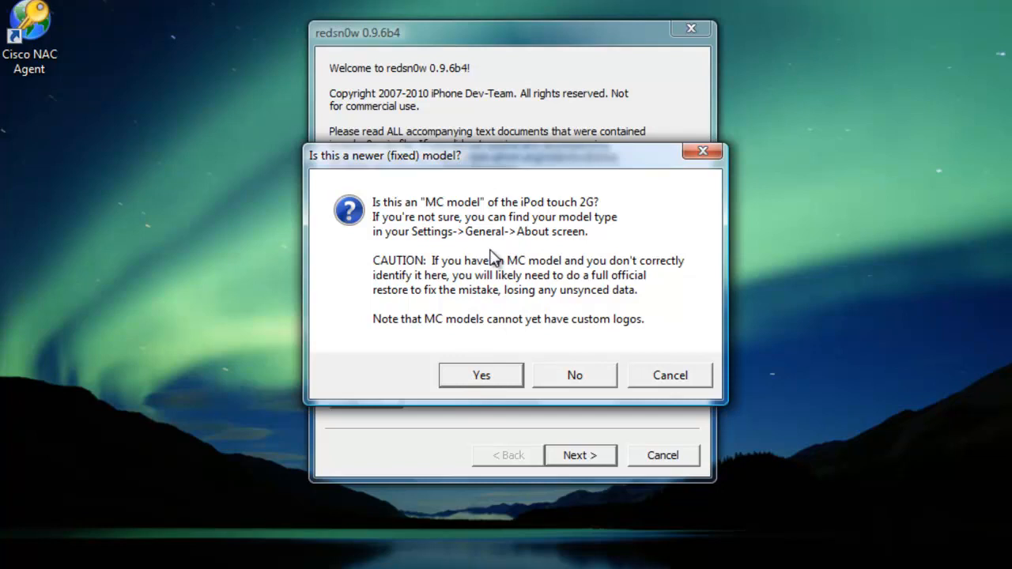
mouse_move(573, 282)
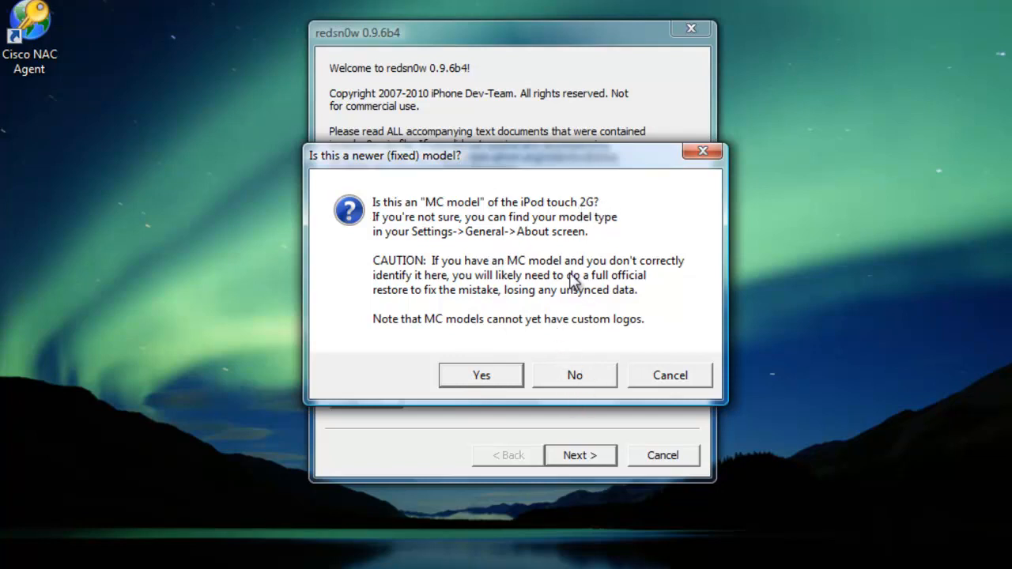
mouse_move(585, 152)
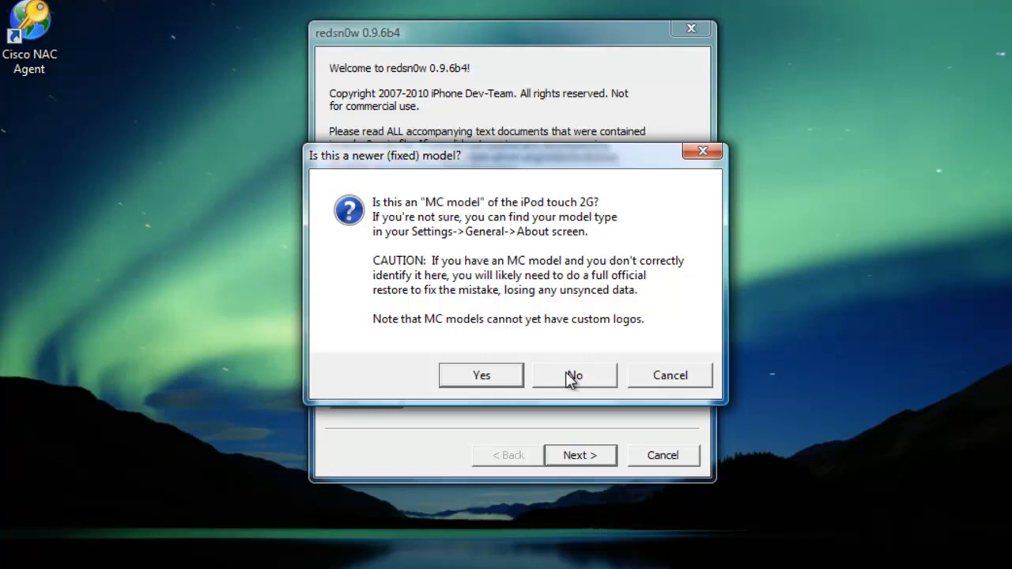
- Answer No to the MC model question and continue to jailbreak data preparation
left_click(574, 374)
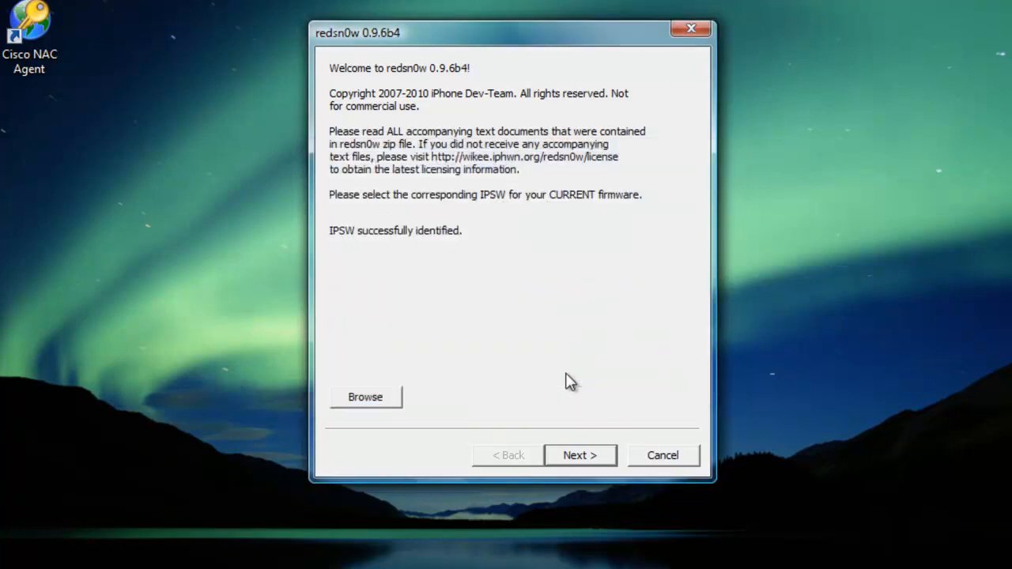
left_click(579, 455)
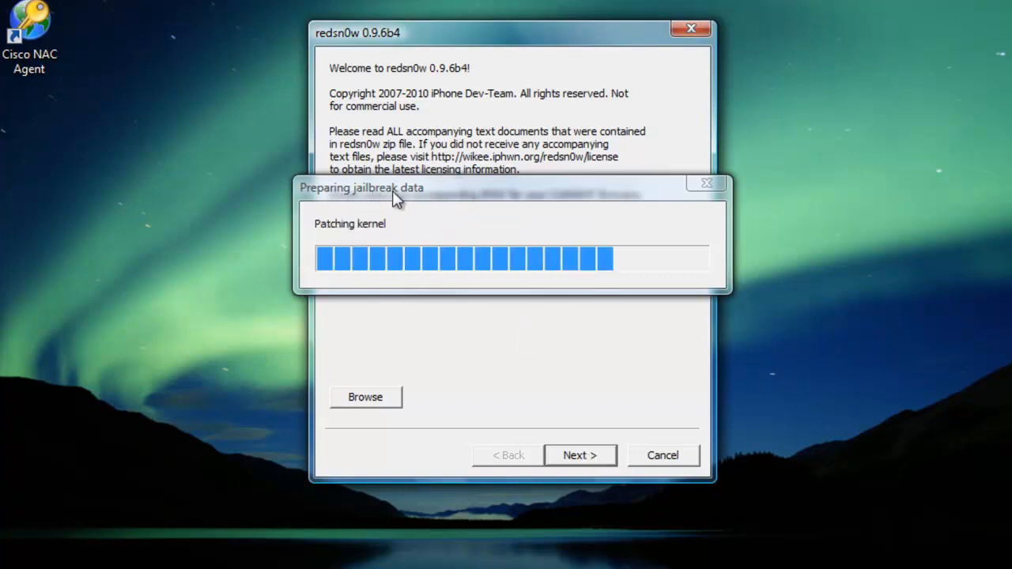
mouse_move(505, 213)
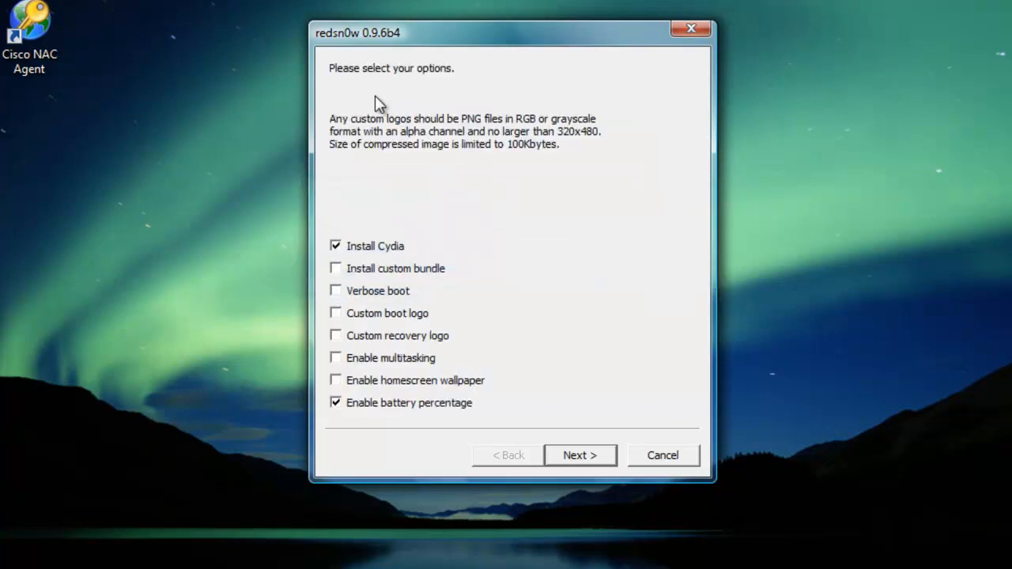
mouse_move(512, 93)
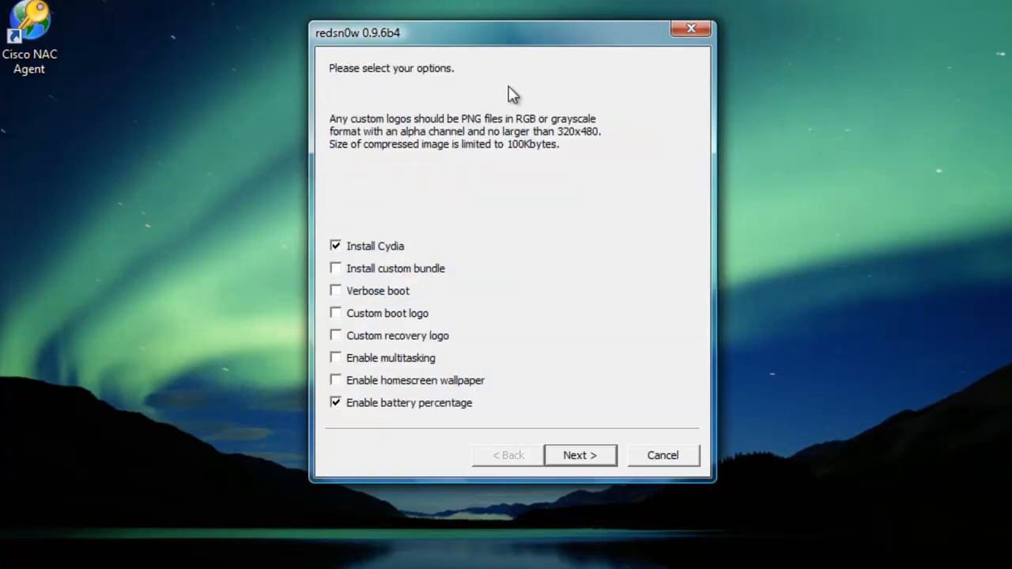
mouse_move(335, 297)
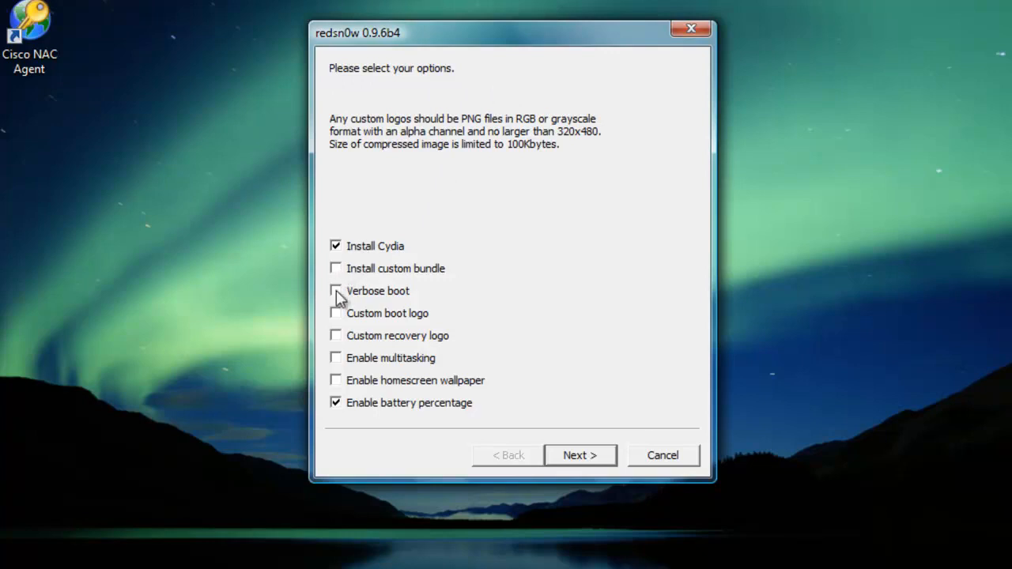
mouse_move(341, 319)
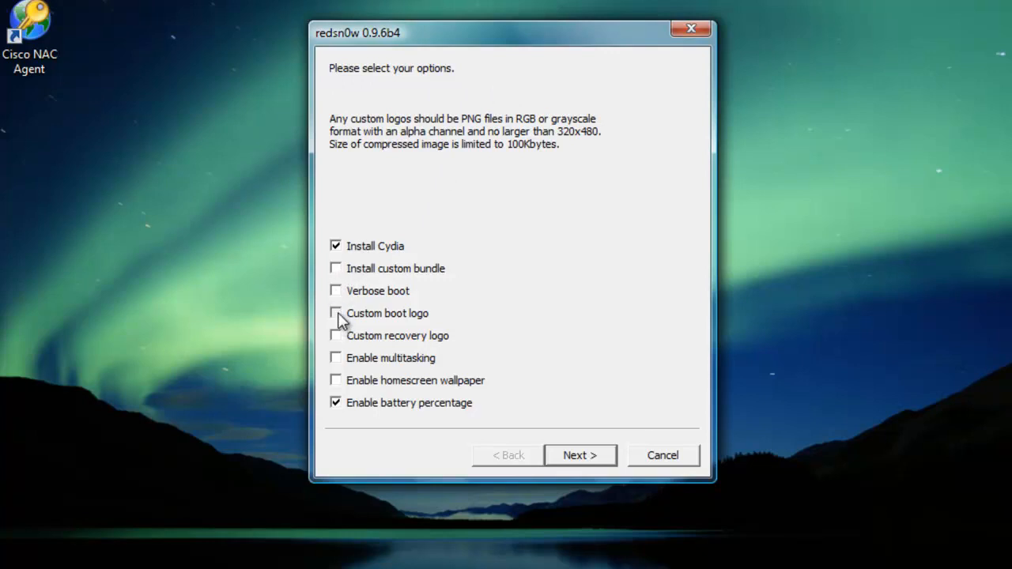
- Try and back out of a custom boot logo, enable Install Cydia, and leave wallpaper and other extras off
left_click(335, 313)
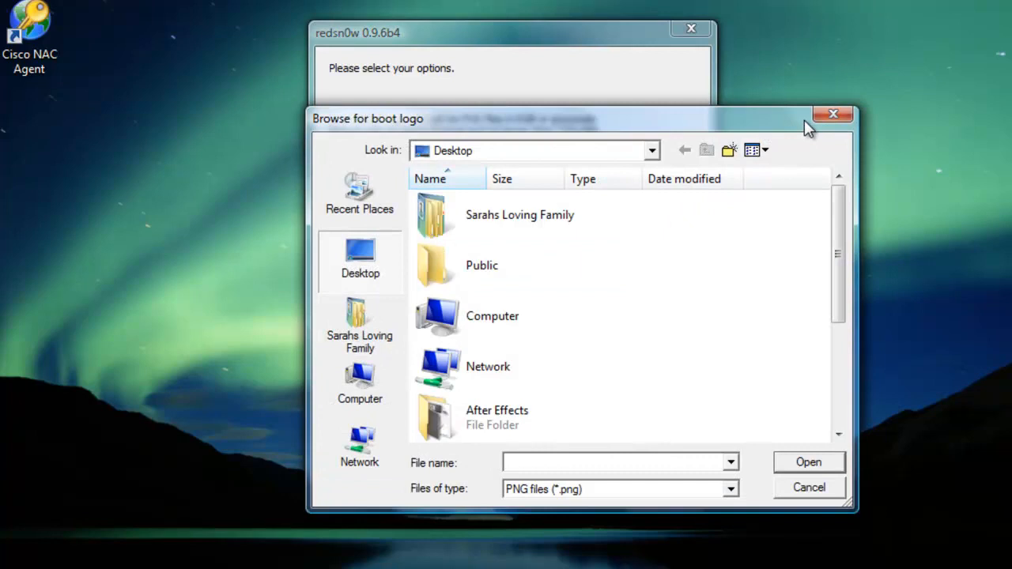
left_click(832, 114)
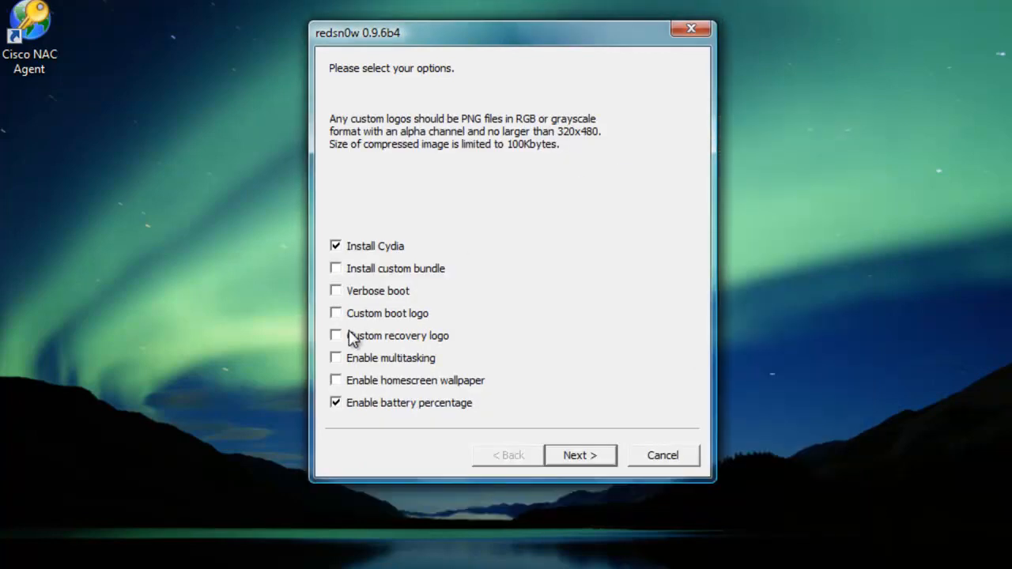
mouse_move(342, 254)
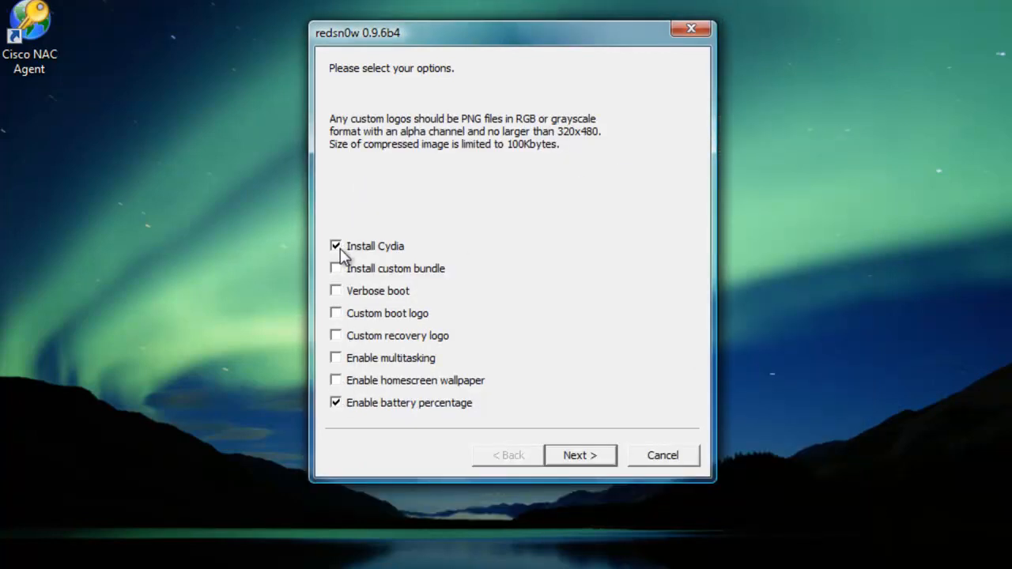
left_click(335, 247)
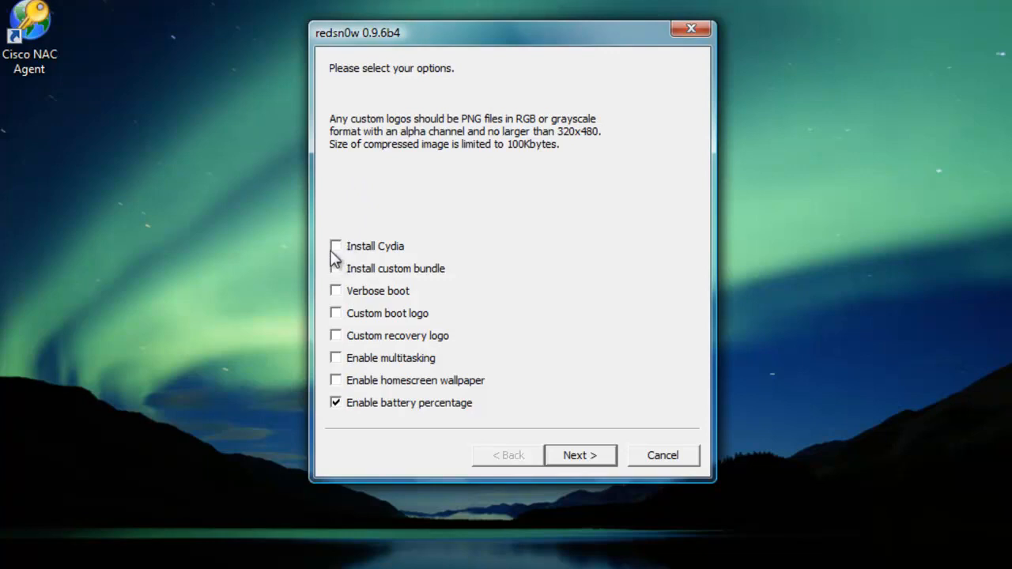
left_click(336, 246)
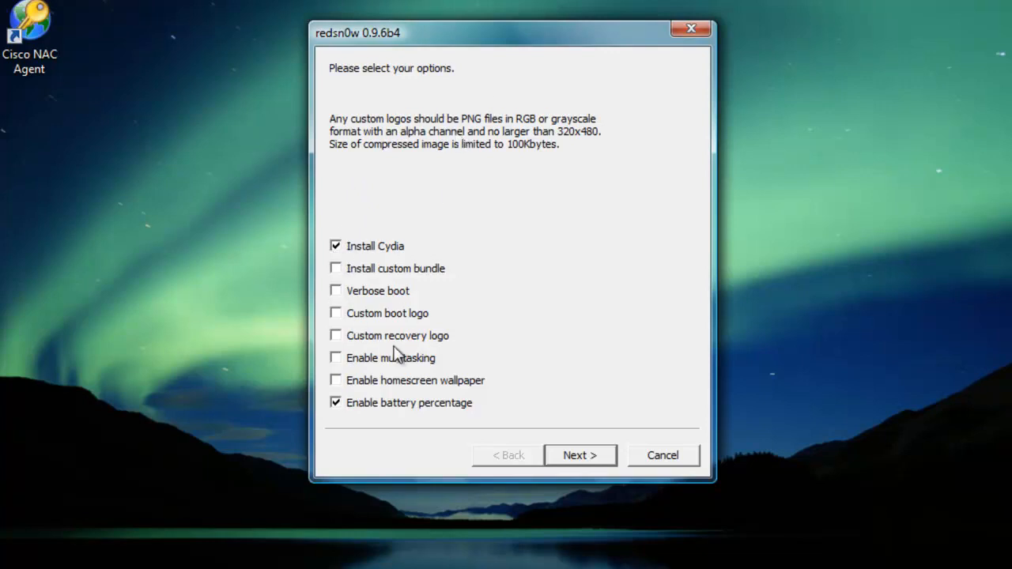
mouse_move(443, 419)
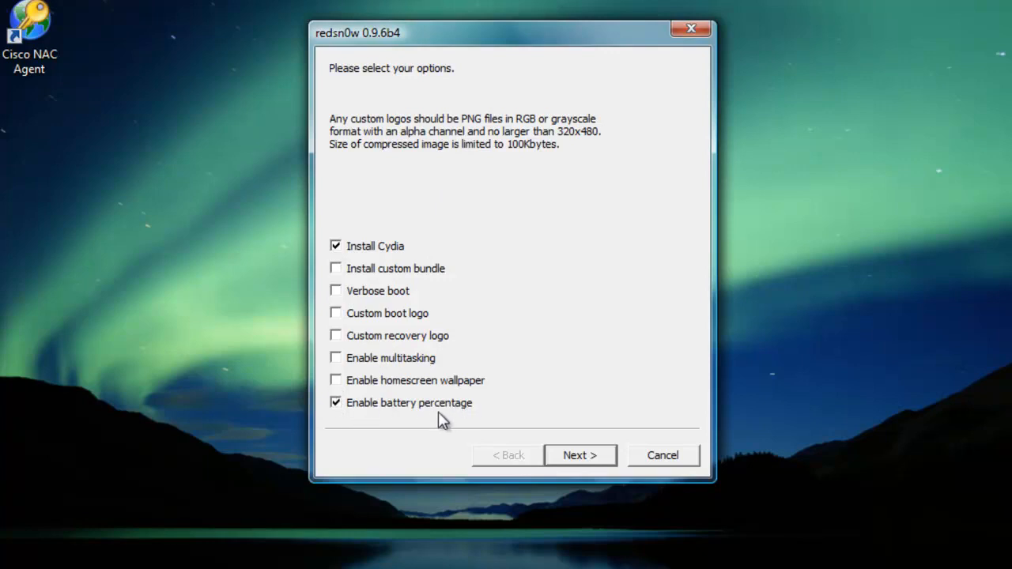
mouse_move(481, 341)
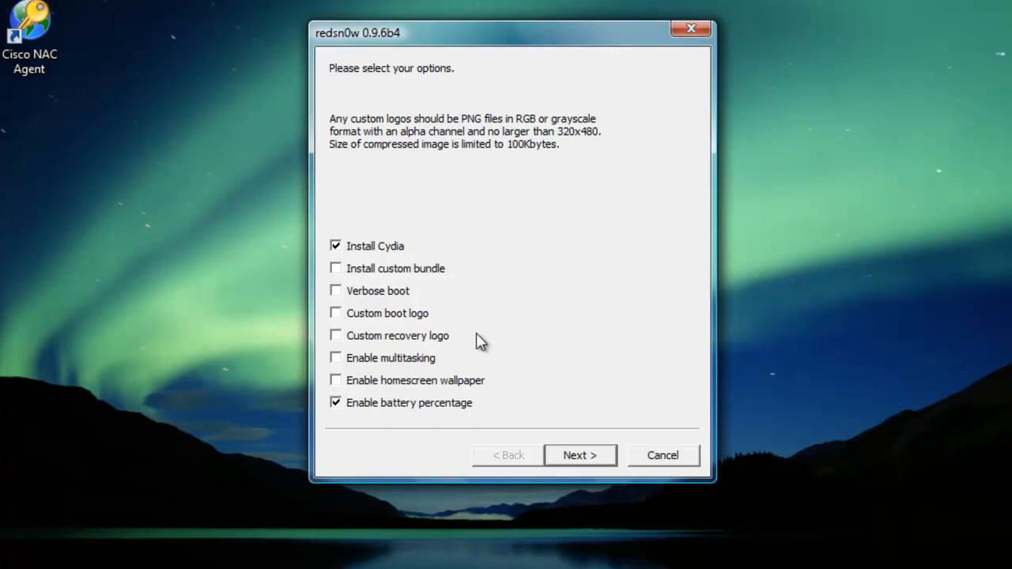
left_click(335, 380)
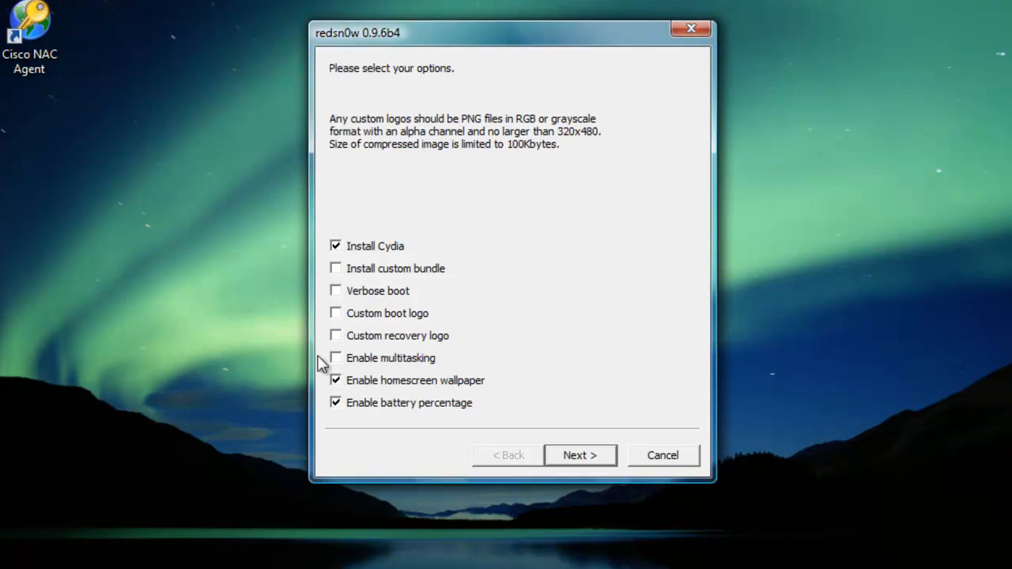
left_click(335, 358)
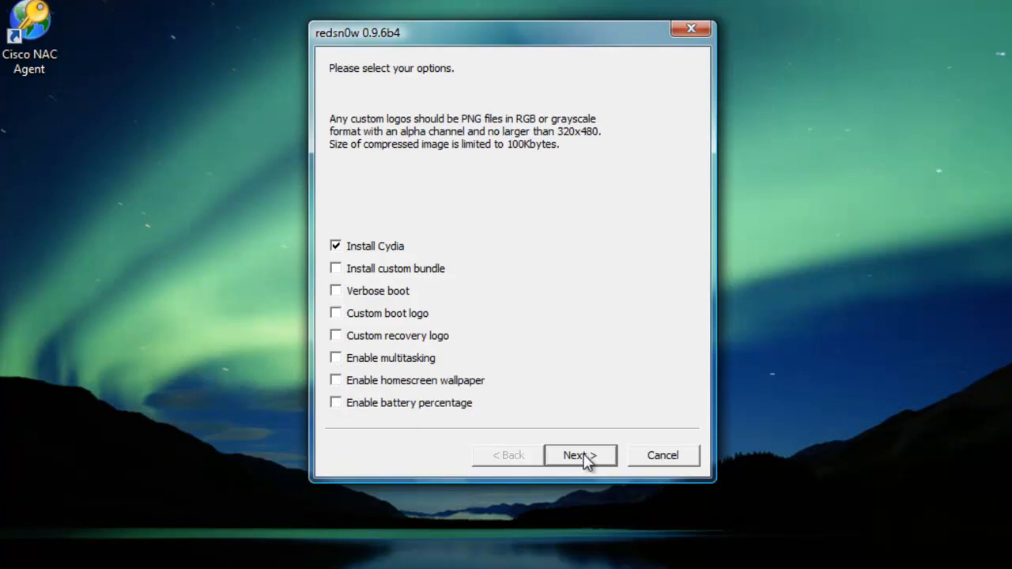
- Continue past the options to the 'device OFF and PLUGGED IN' instructions
left_click(579, 455)
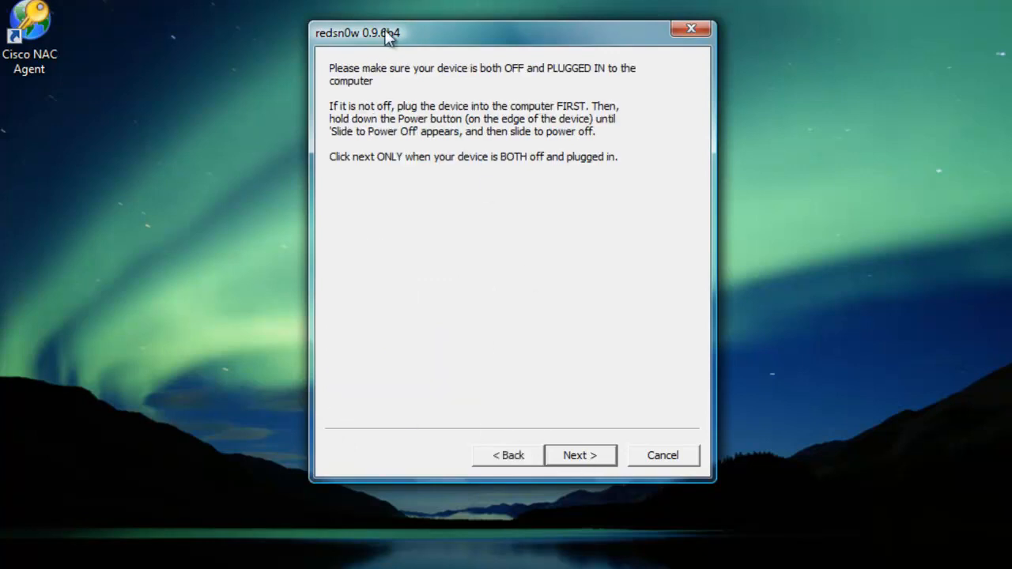
mouse_move(360, 82)
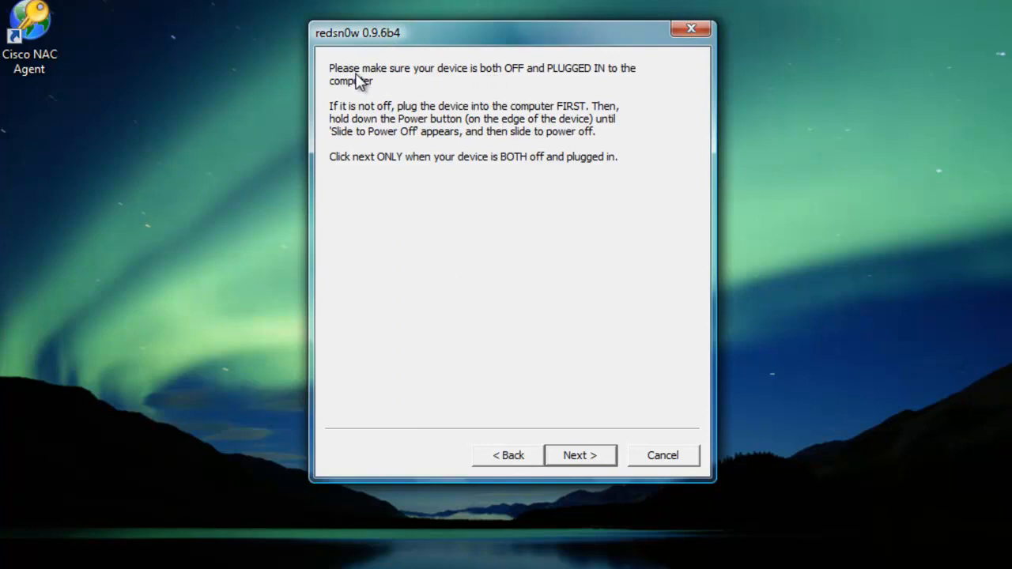
mouse_move(551, 87)
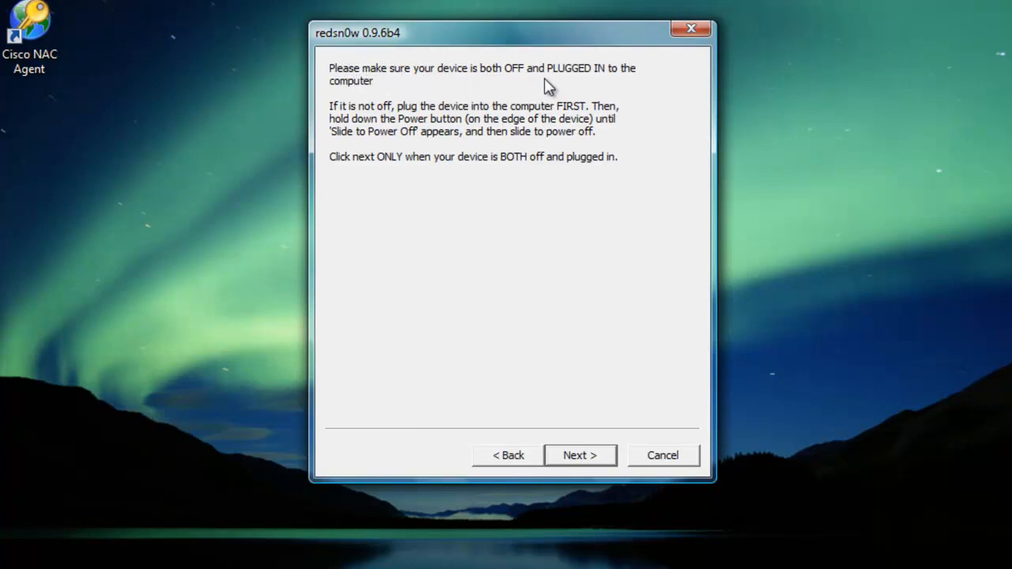
mouse_move(408, 114)
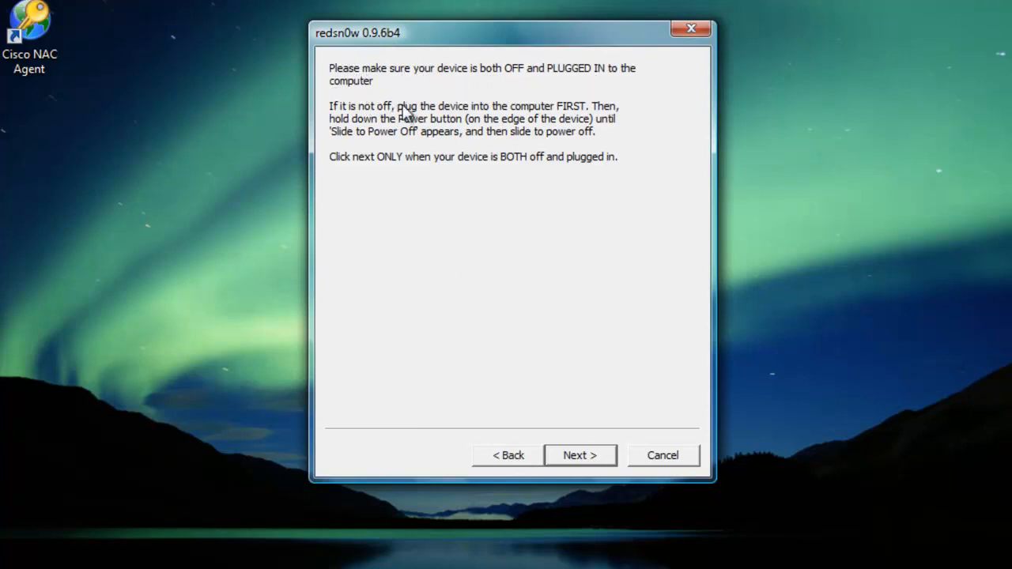
mouse_move(484, 158)
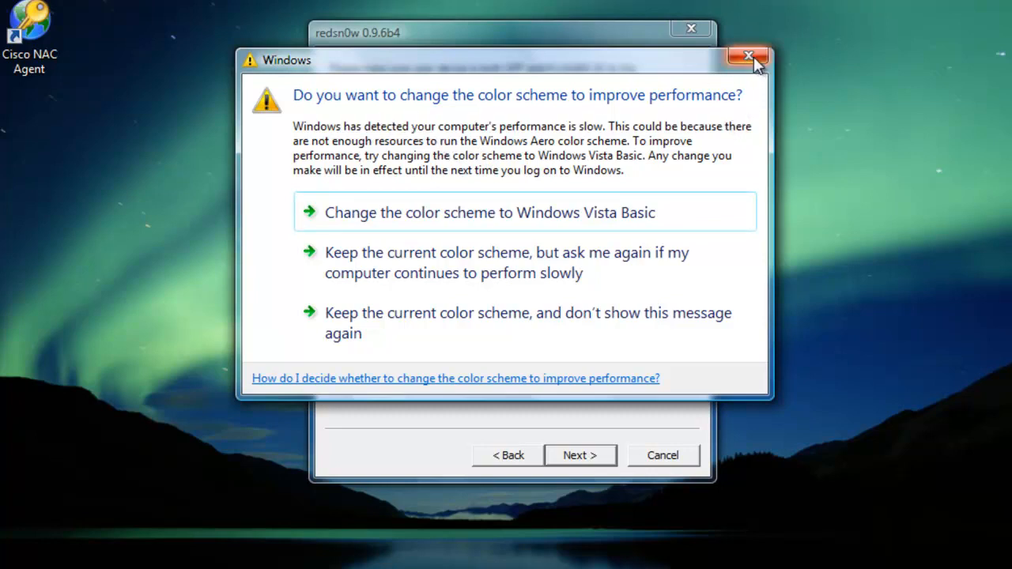
mouse_move(746, 55)
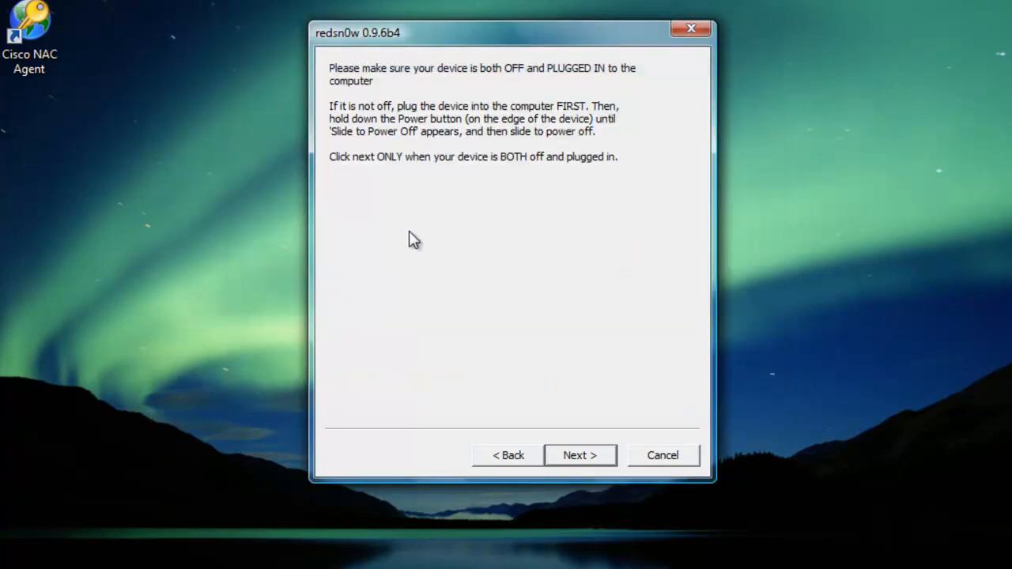
mouse_move(570, 245)
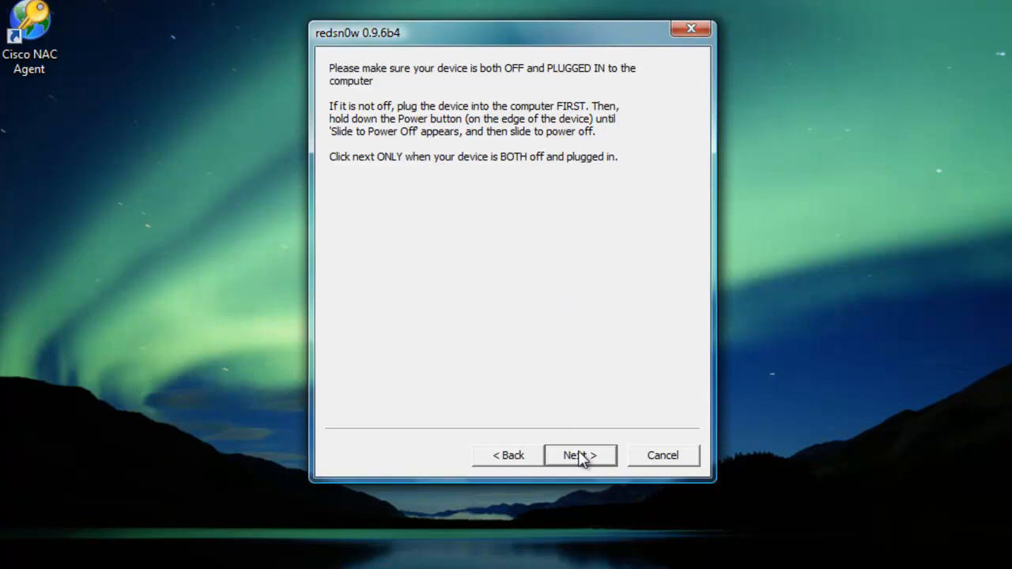
- Confirm the device is off and plugged in and follow the DFU mode steps while redsn0w uploads
left_click(579, 456)
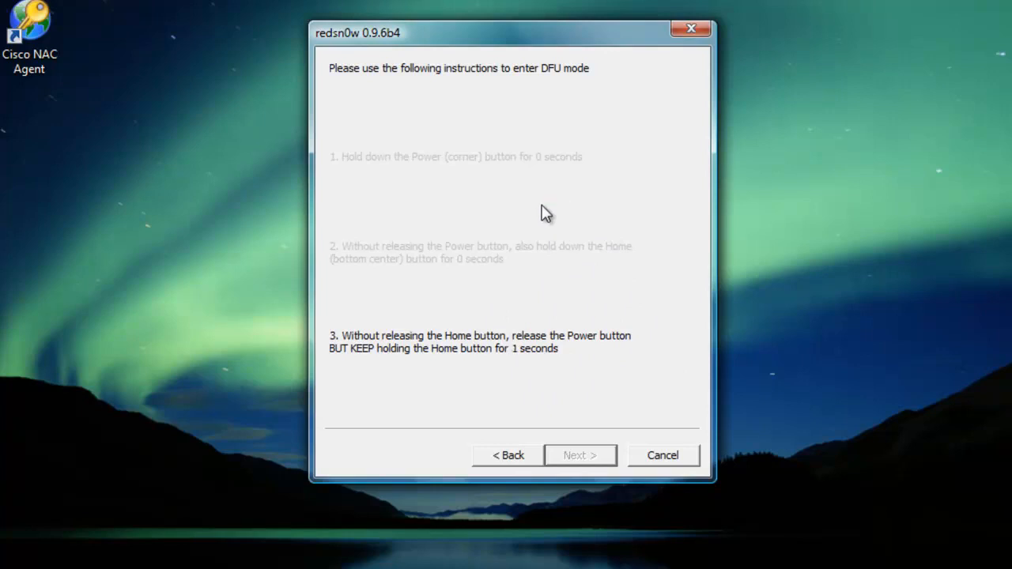
left_click(579, 455)
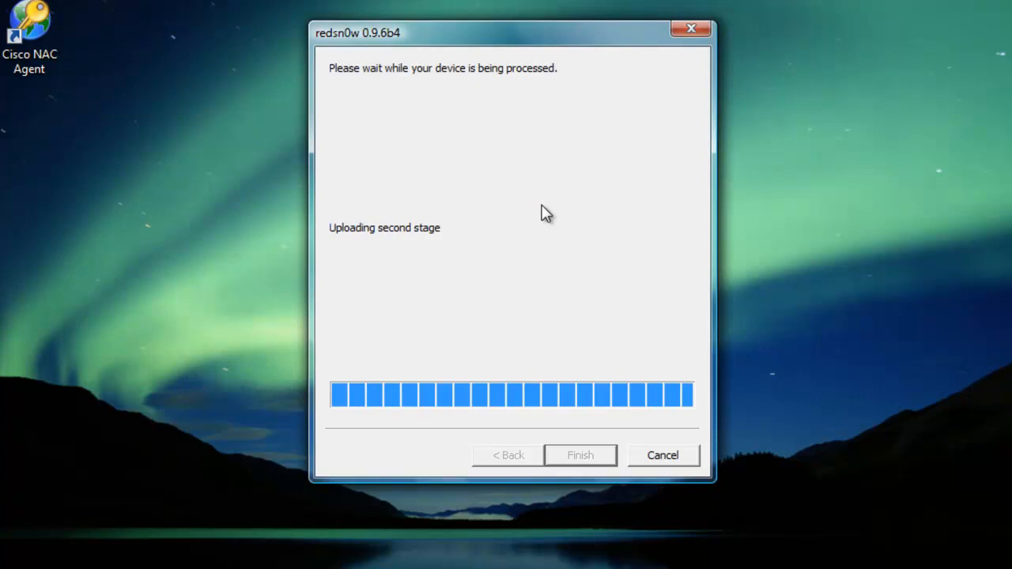
mouse_move(433, 240)
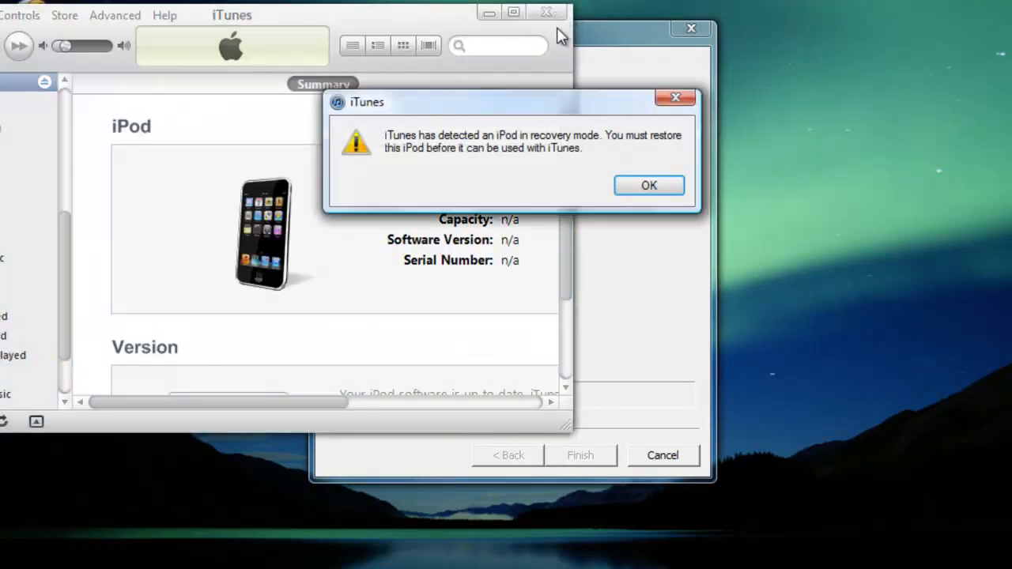
- Dismiss the iTunes recovery-mode alert and decline making iTunes the default player
left_click(648, 186)
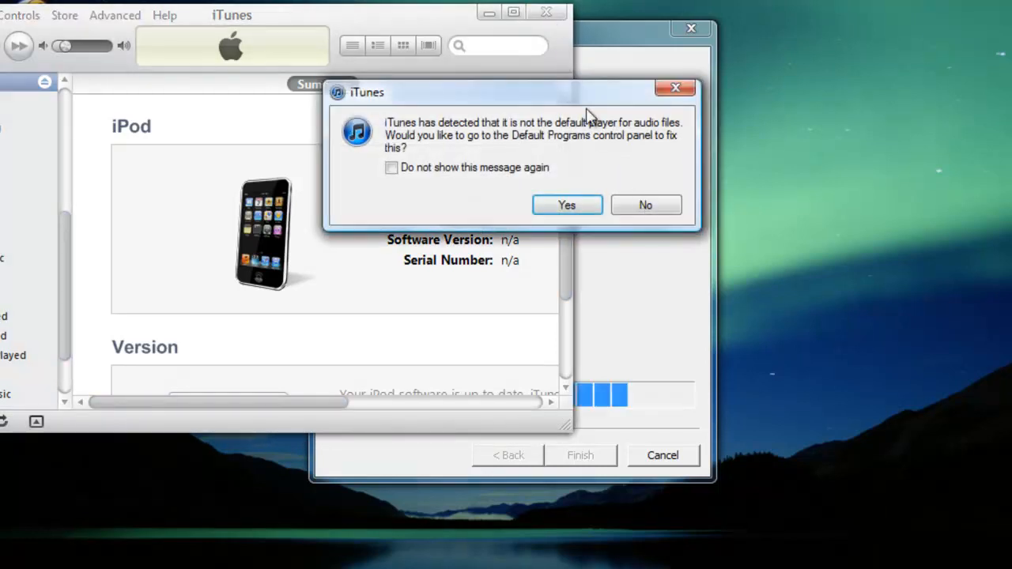
left_click(646, 205)
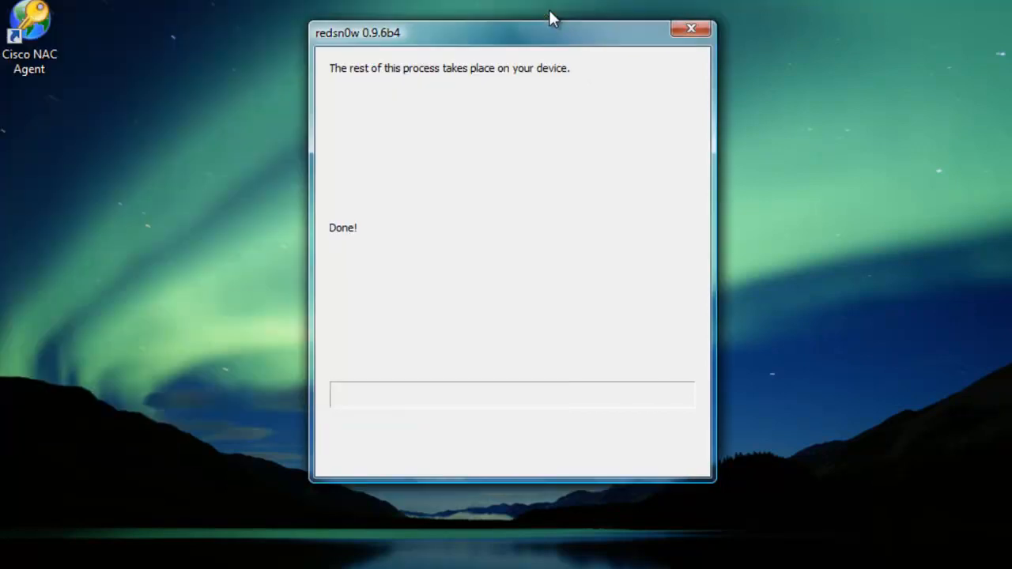
mouse_move(522, 87)
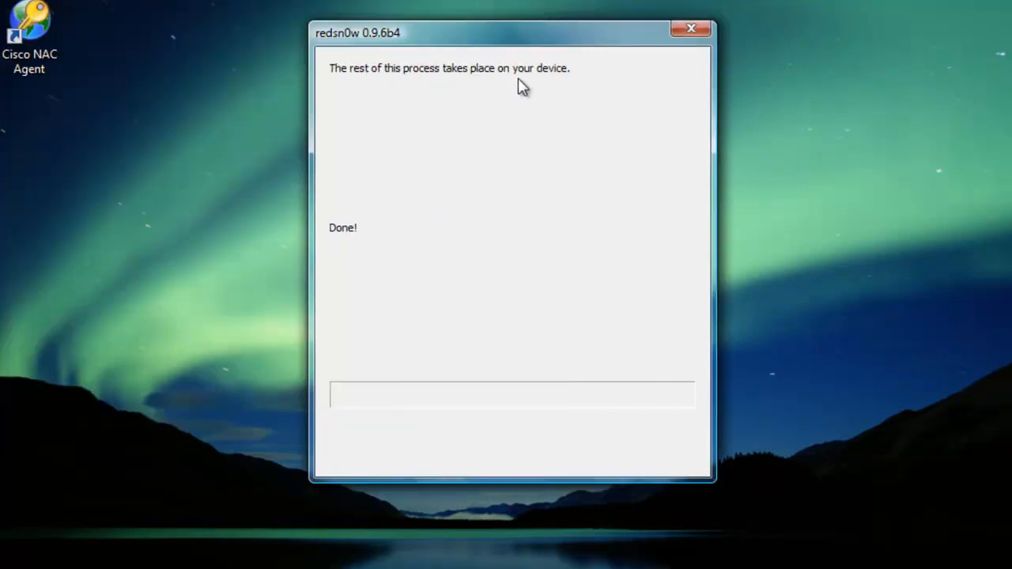
mouse_move(367, 224)
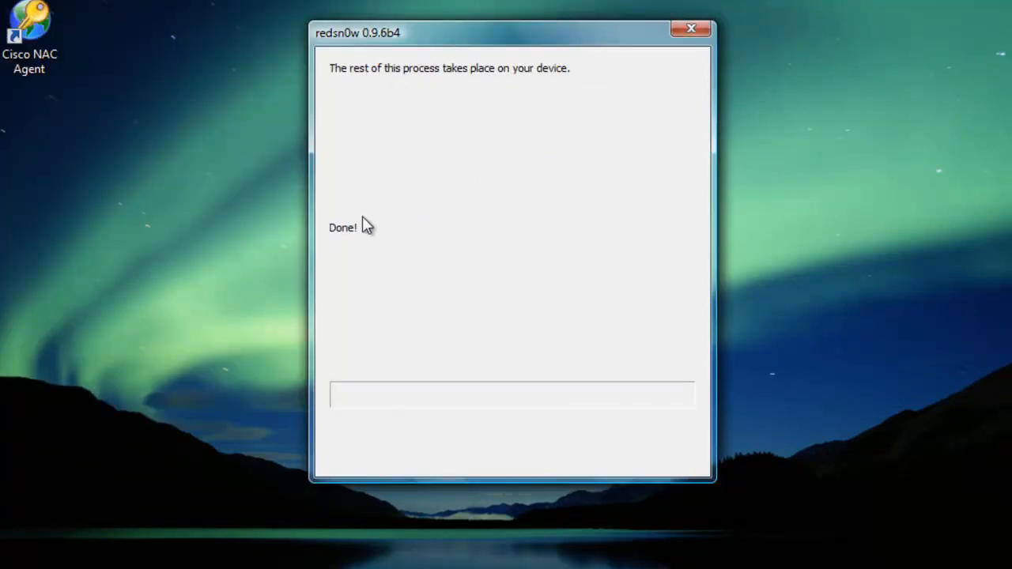
mouse_move(417, 244)
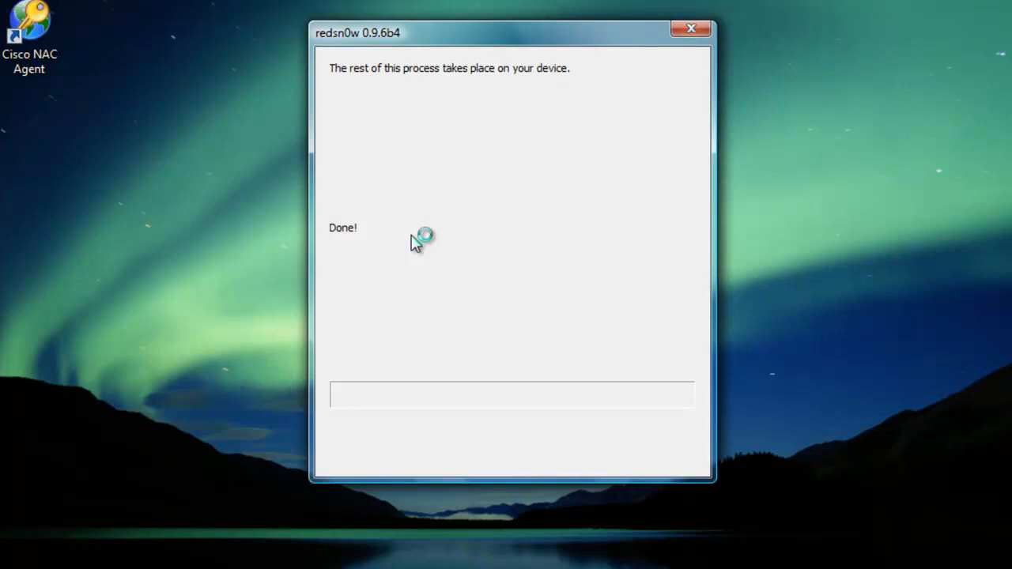
mouse_move(418, 244)
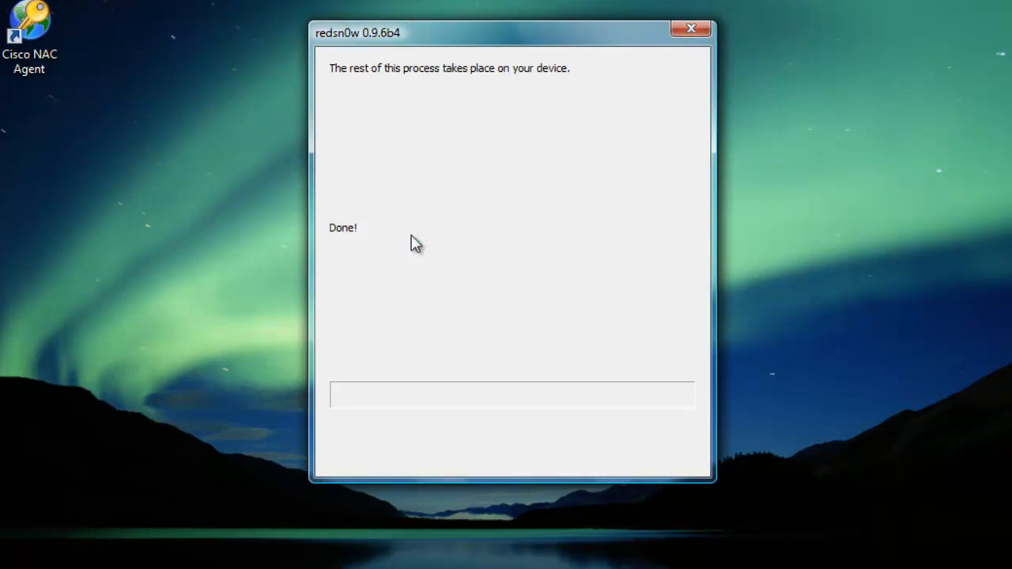
mouse_move(498, 63)
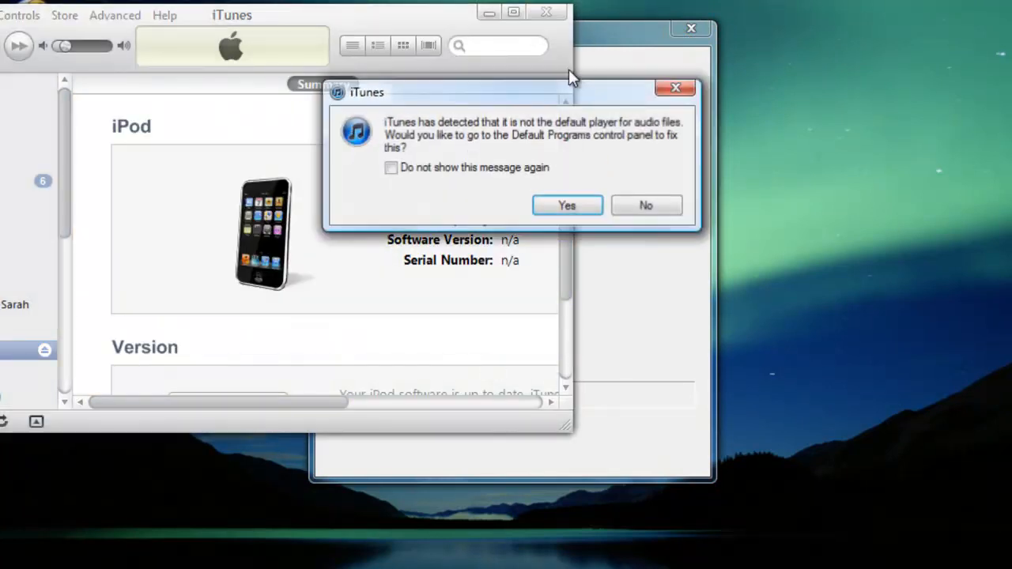
- Decline the iTunes default audio player prompt, leaving iTunes on the iPod summary
left_click(646, 206)
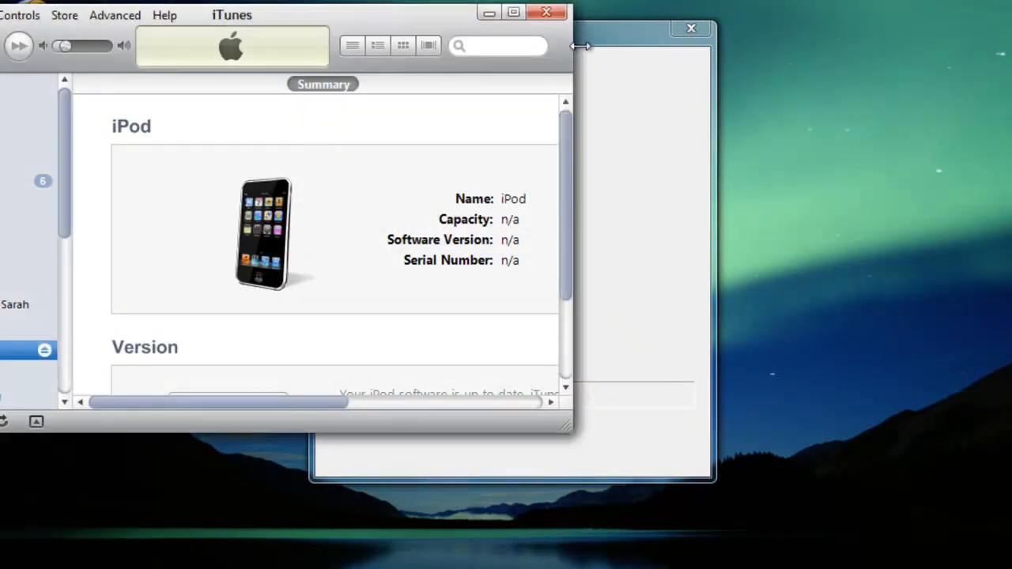